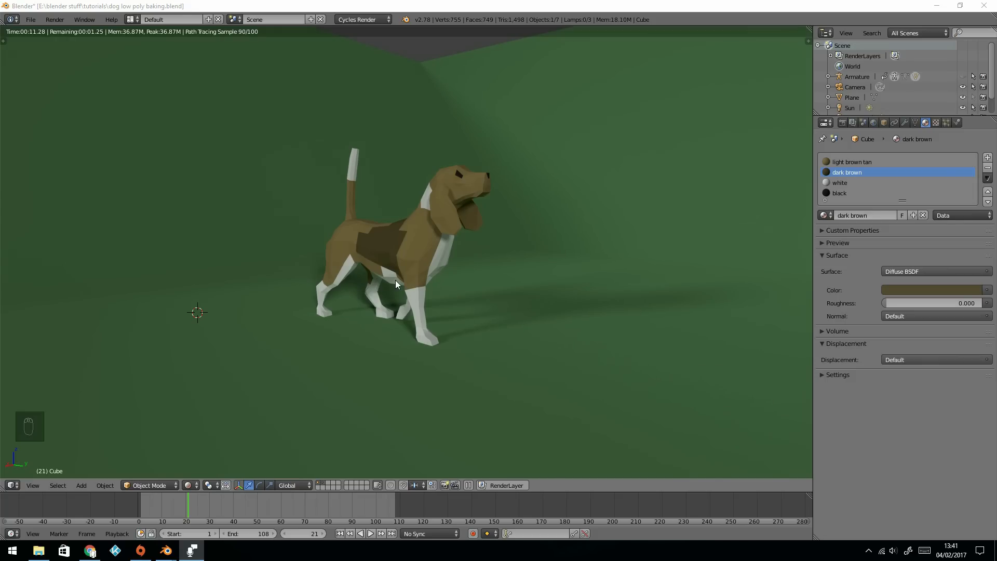
{"action": "mouse_move", "coordinate": [498, 271]}
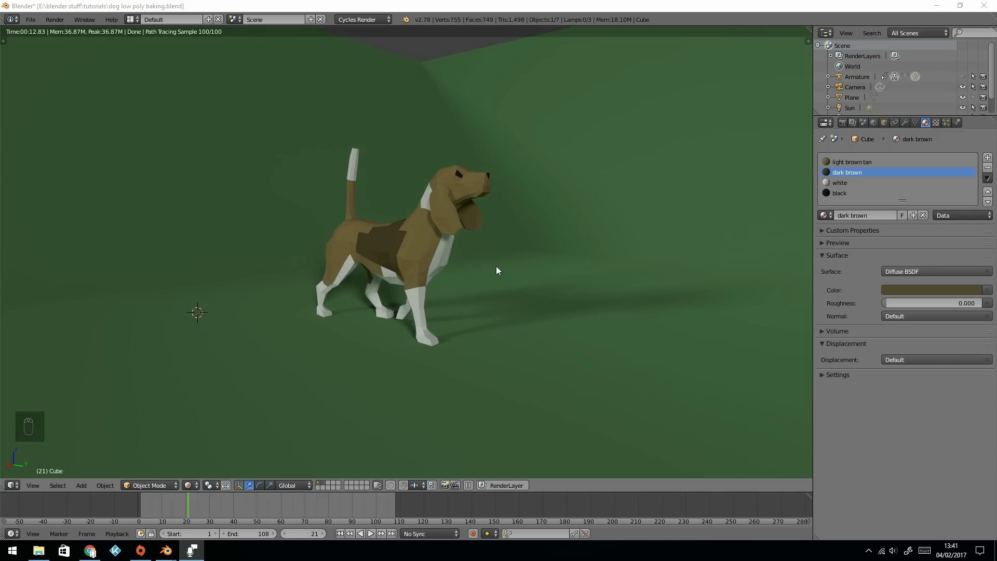
{"action": "mouse_move", "coordinate": [403, 279]}
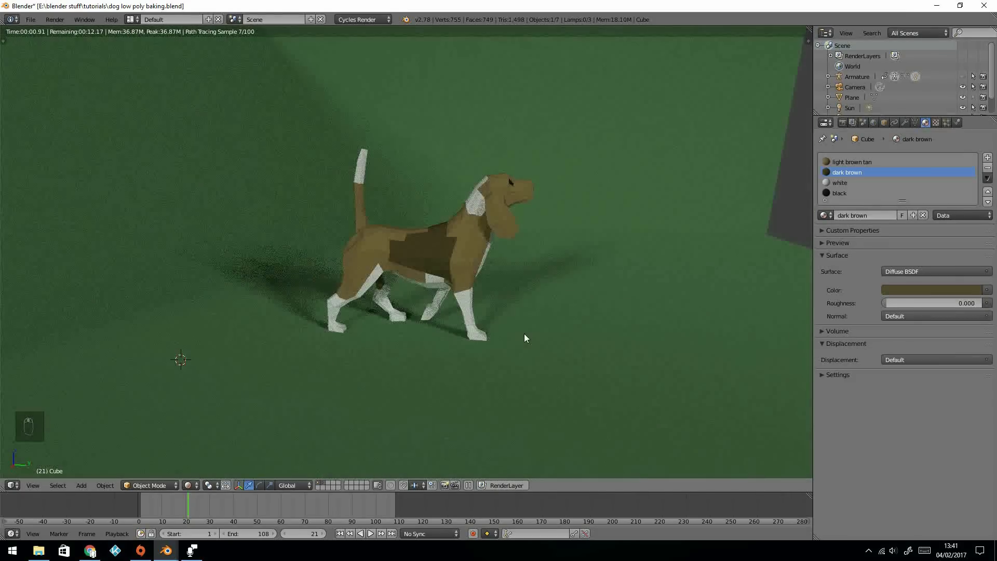
{"action": "mouse_move", "coordinate": [511, 321]}
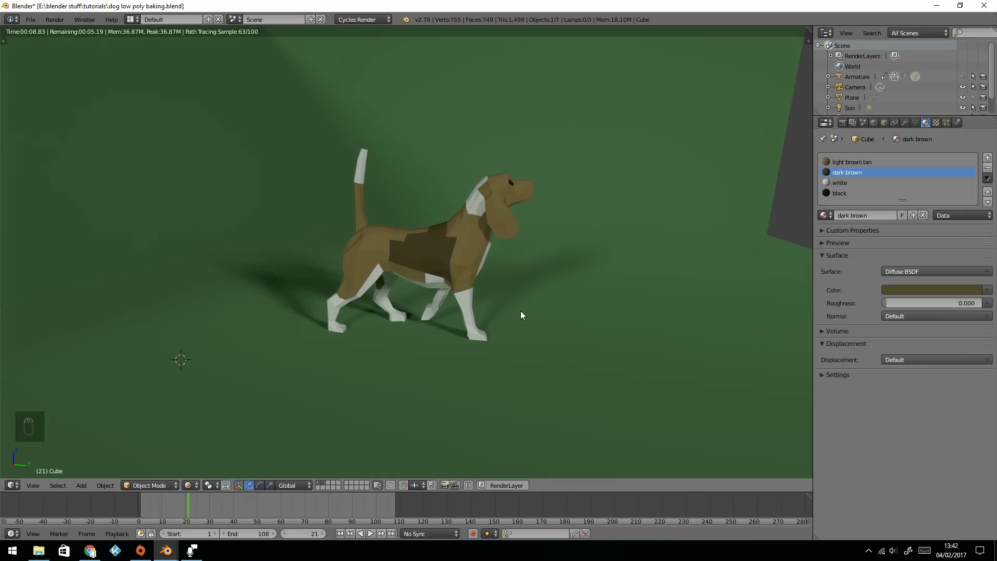
{"action": "mouse_move", "coordinate": [565, 292]}
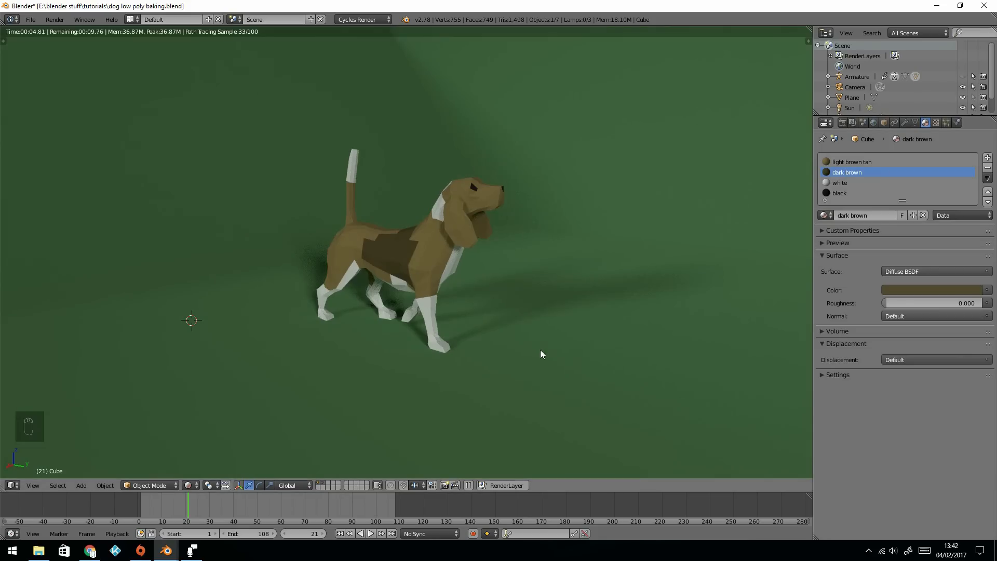
{"action": "mouse_move", "coordinate": [558, 264]}
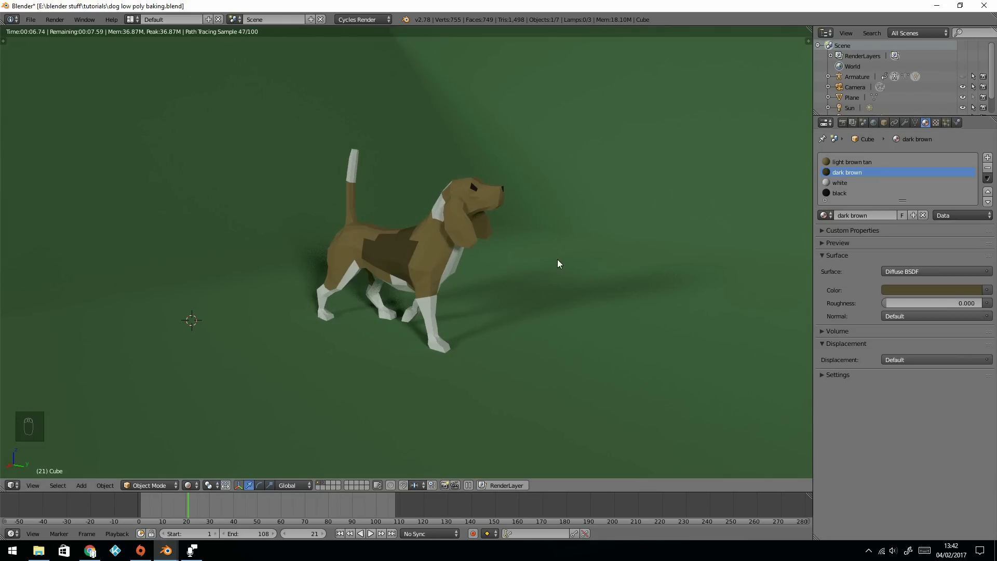
- Switch the dog viewport out of rendered shading
{"action": "key", "text": "shift+z"}
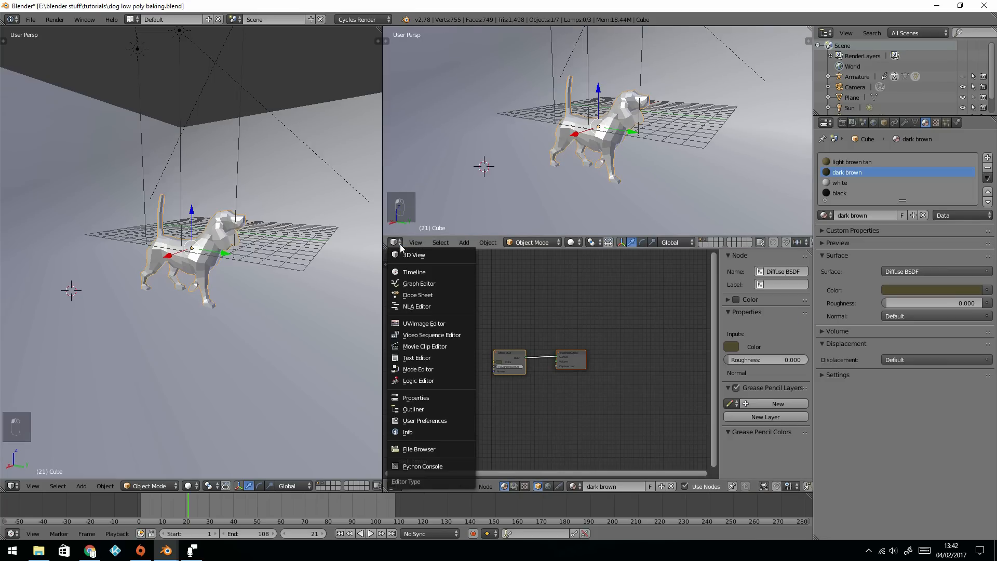
{"action": "mouse_move", "coordinate": [418, 380]}
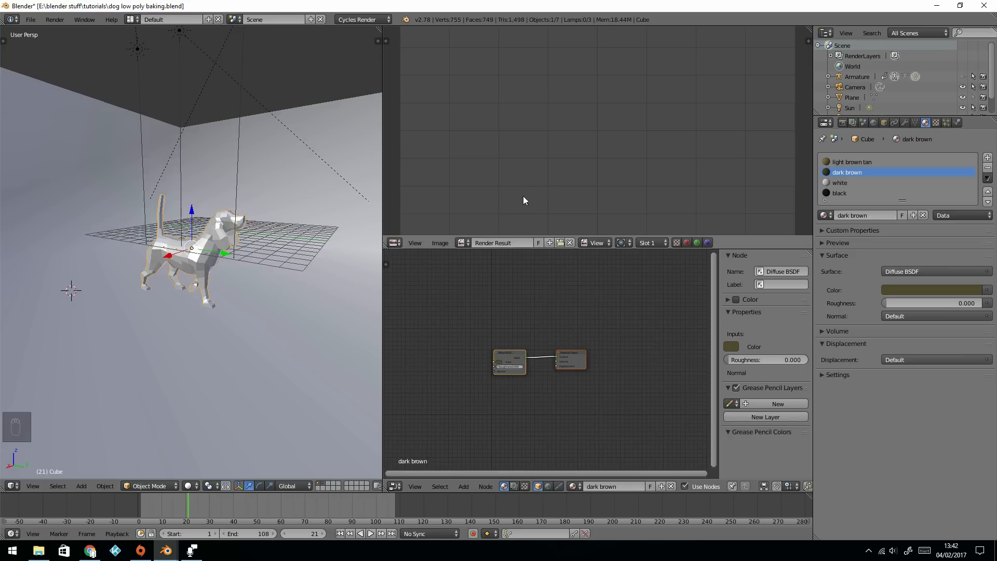
{"action": "mouse_move", "coordinate": [554, 250]}
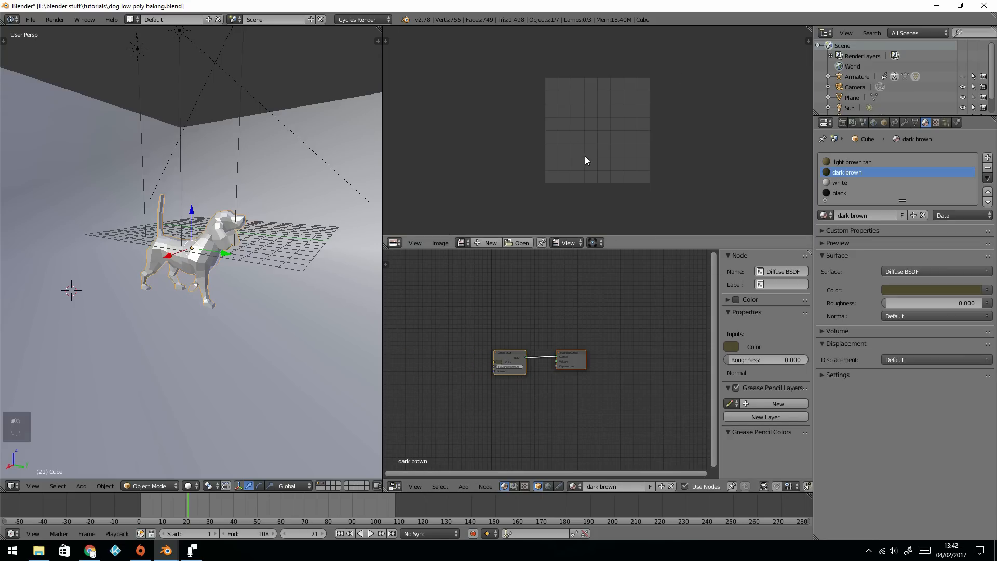
{"action": "mouse_move", "coordinate": [693, 374]}
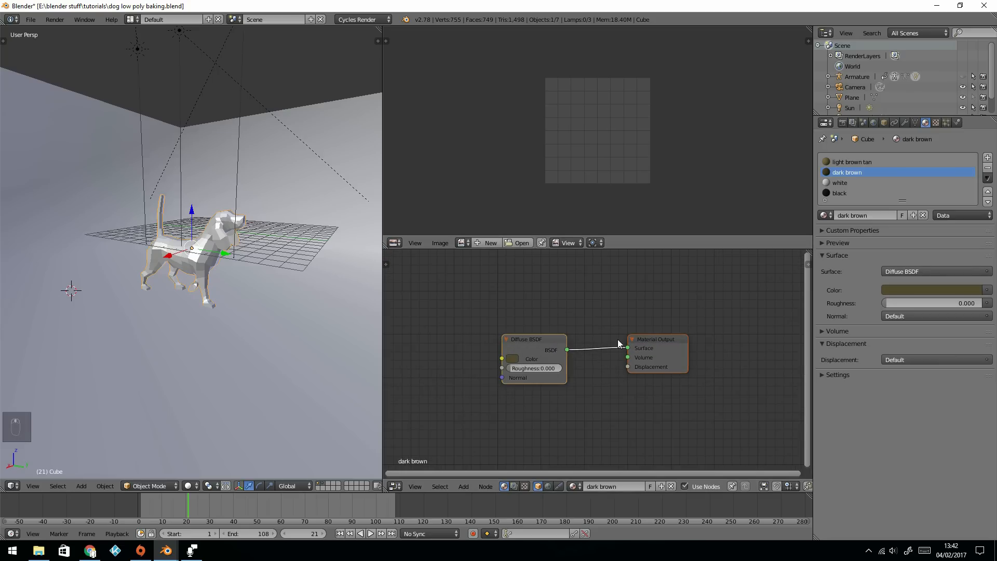
{"action": "mouse_move", "coordinate": [554, 303]}
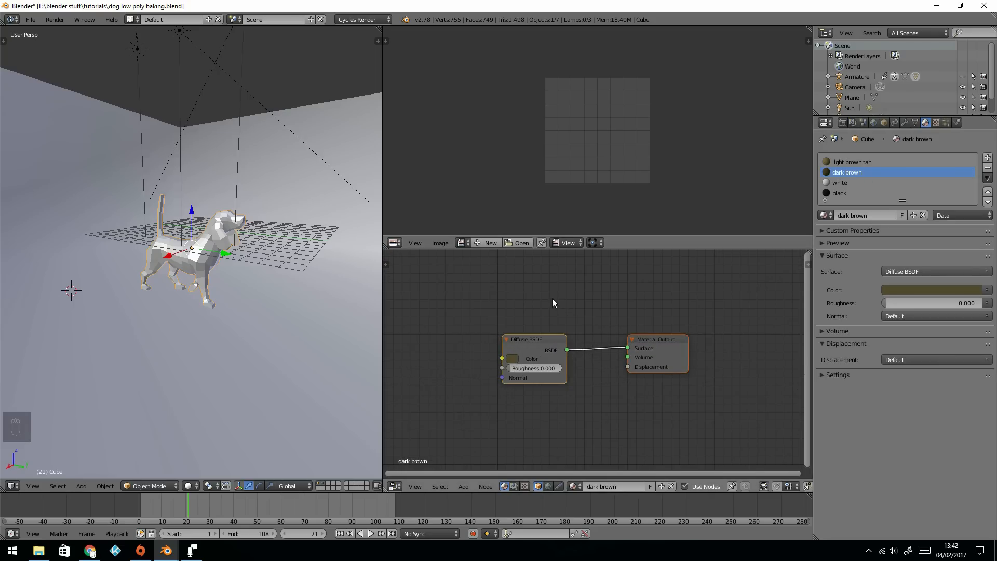
- View the light brown tan and black materials, then set viewport shading to Texture
{"action": "left_click", "coordinate": [841, 162]}
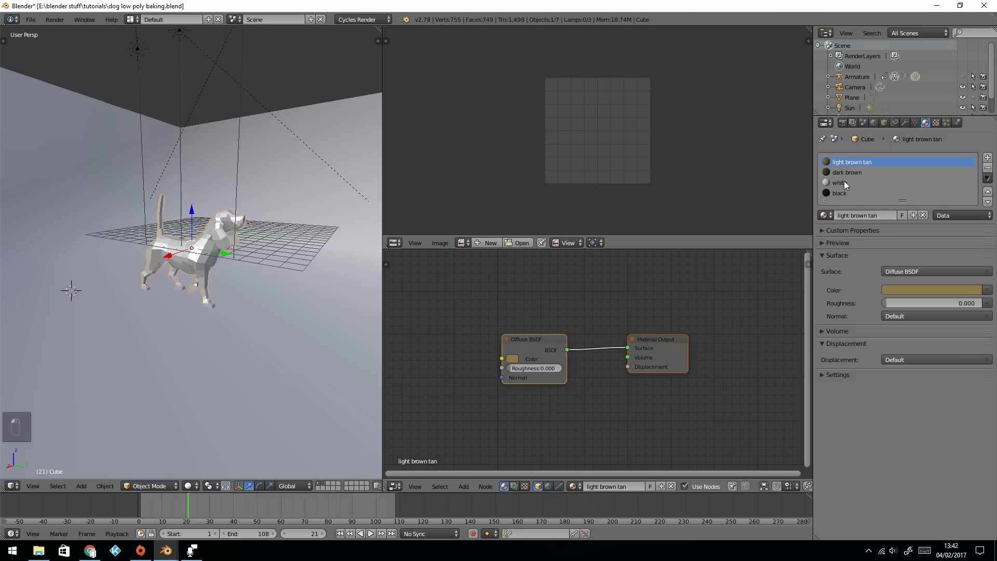
{"action": "left_click", "coordinate": [839, 193]}
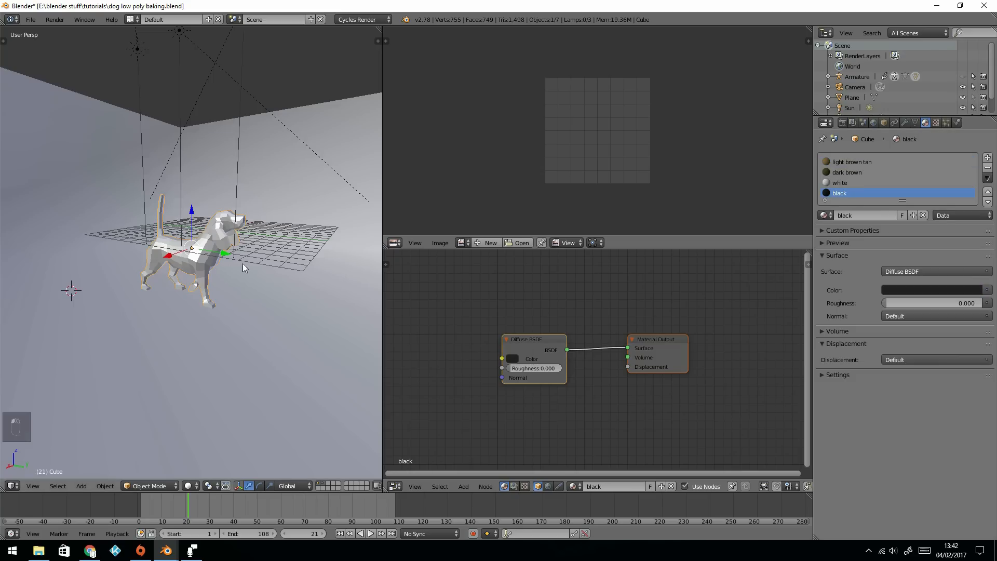
{"action": "key", "text": "shift+z"}
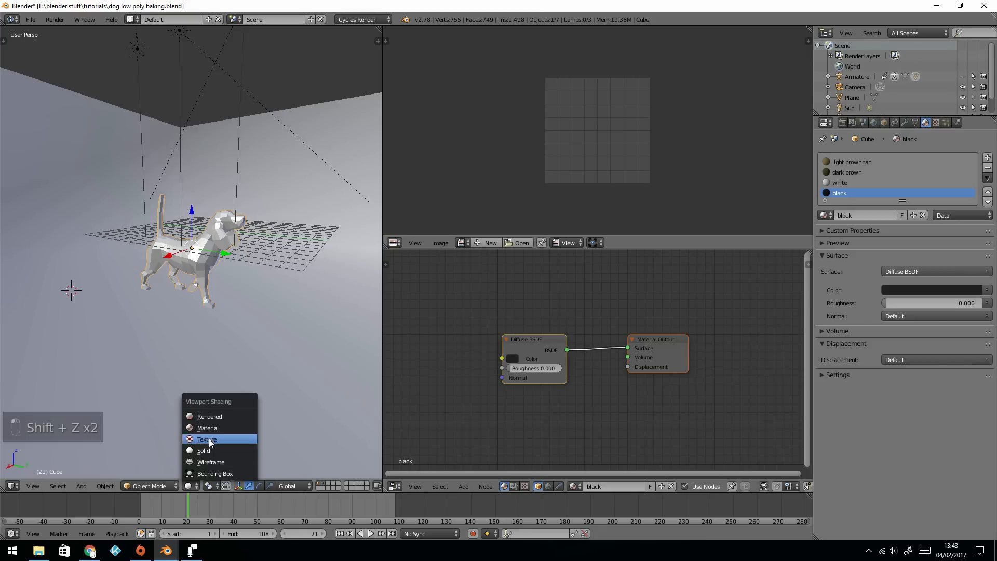
{"action": "left_click", "coordinate": [207, 439]}
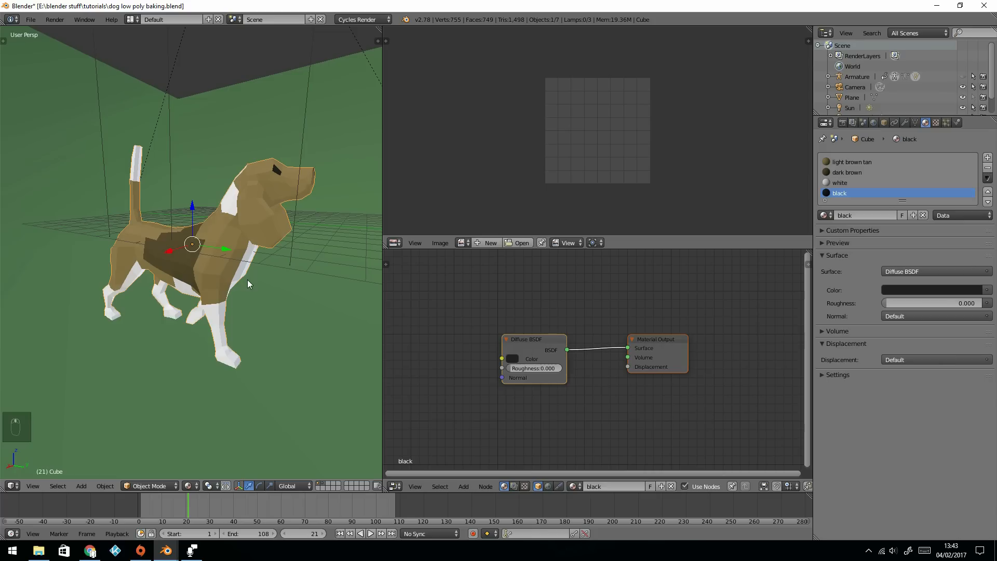
- Enter Edit Mode, select all faces and apply Smart UV Project to the dog
{"action": "key", "text": "TAB"}
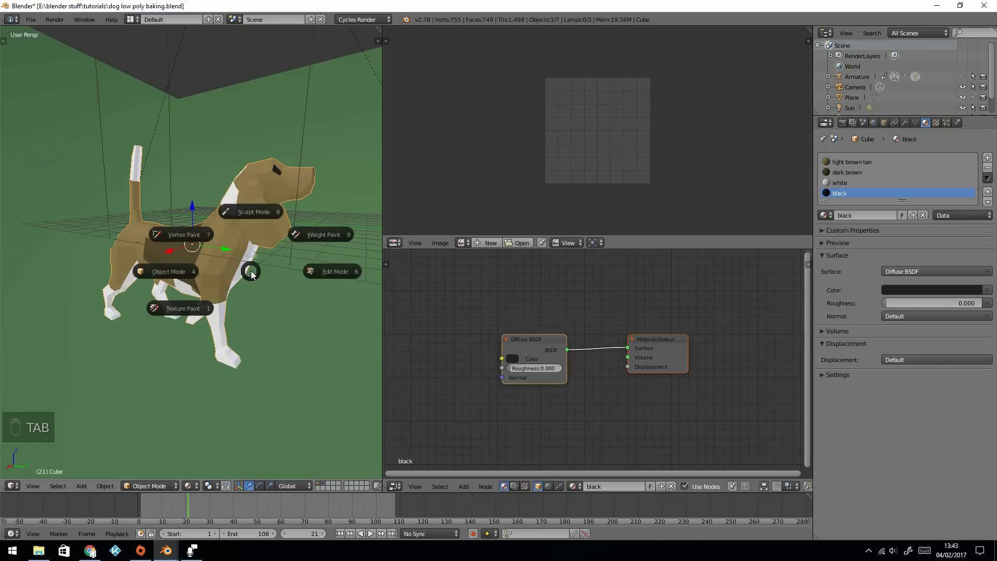
{"action": "mouse_move", "coordinate": [321, 275]}
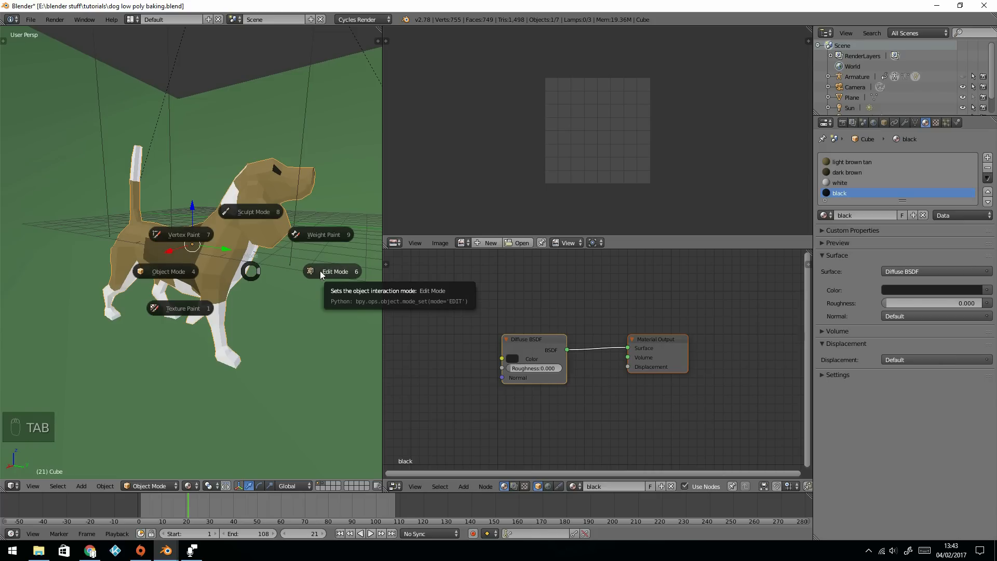
{"action": "left_click", "coordinate": [183, 308]}
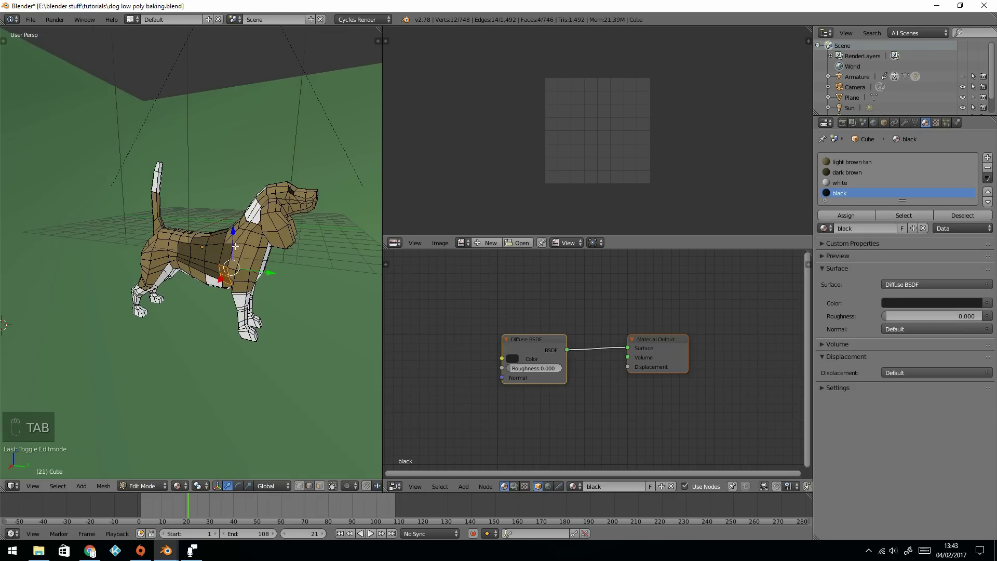
{"action": "key", "text": "a"}
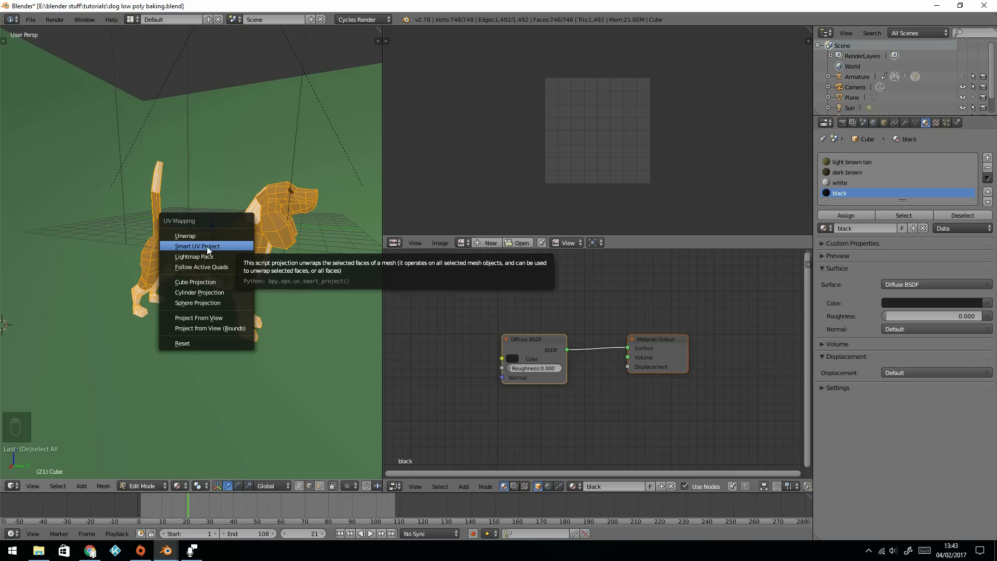
{"action": "left_click", "coordinate": [197, 246]}
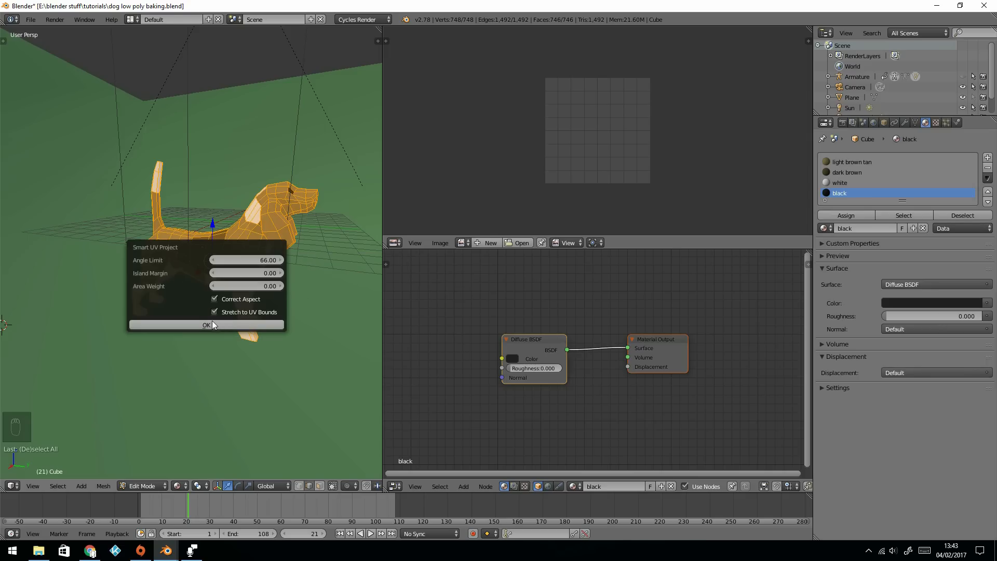
{"action": "left_click", "coordinate": [206, 324]}
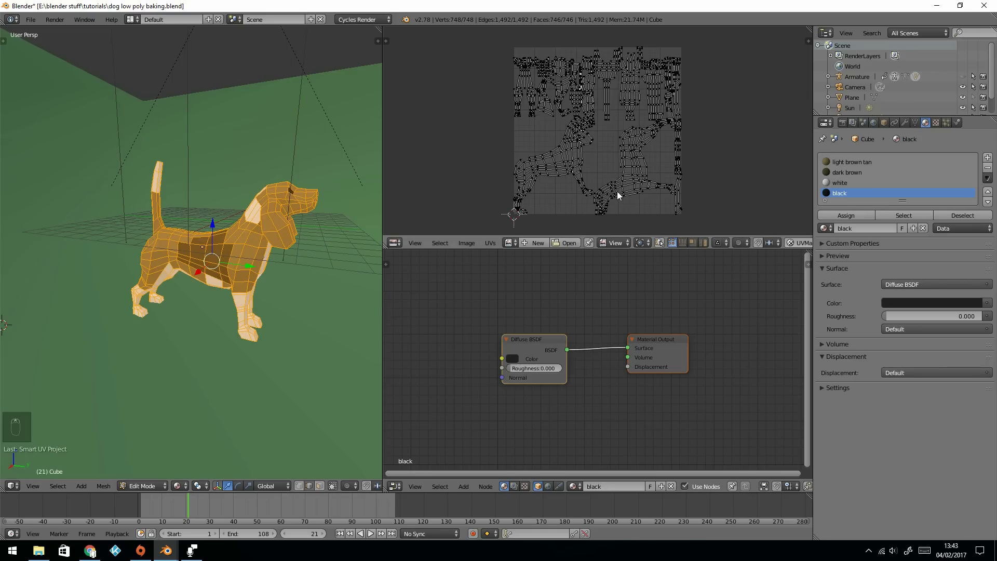
{"action": "mouse_move", "coordinate": [180, 207]}
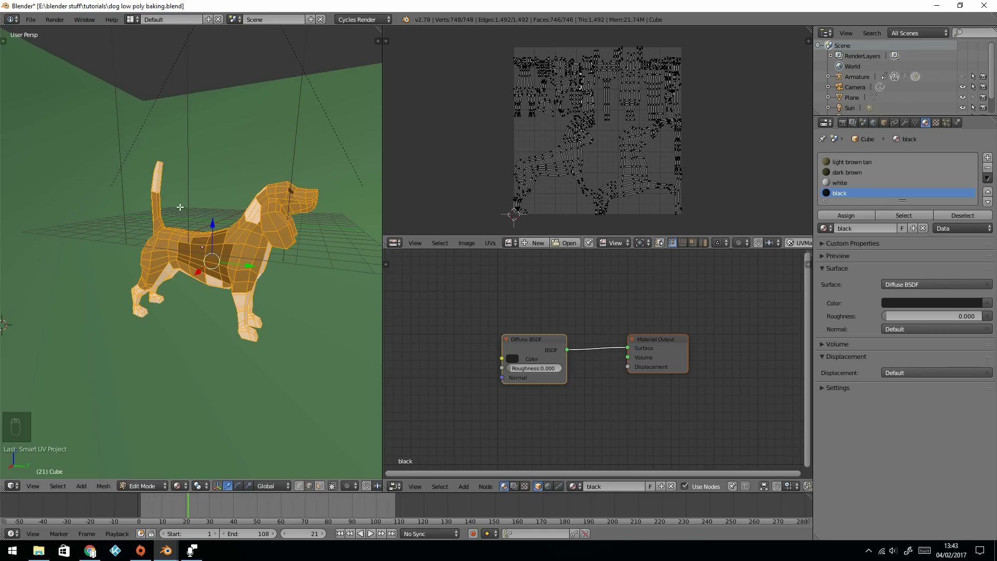
{"action": "mouse_move", "coordinate": [244, 279]}
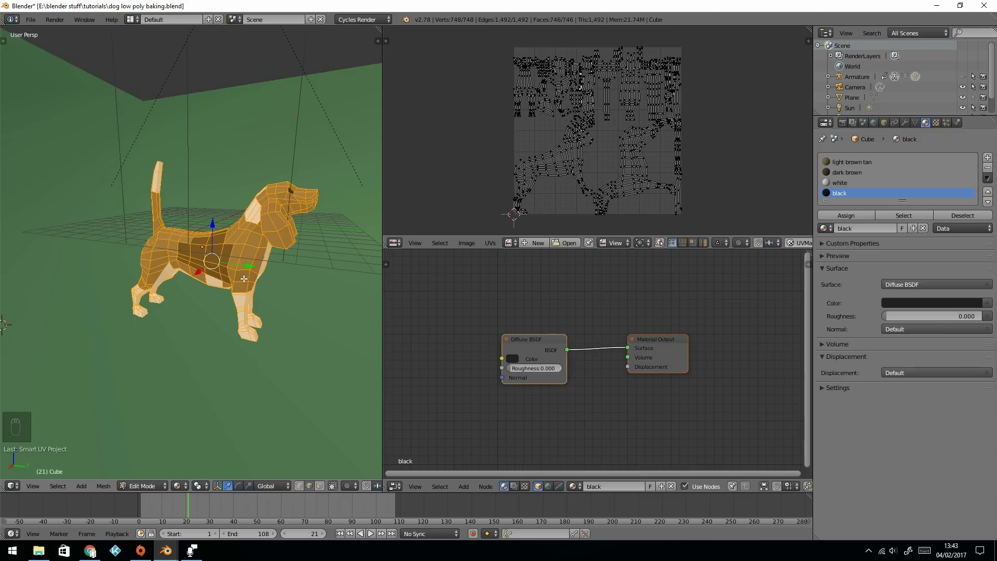
- Return to Object Mode and create a new 1024×1024 image named 'bake test'
{"action": "key", "text": "Tab"}
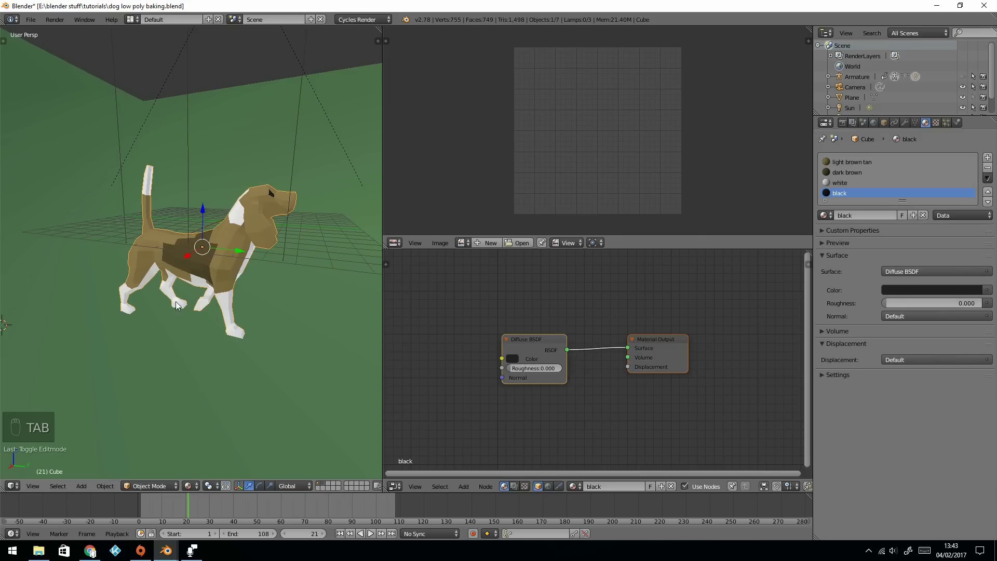
{"action": "mouse_move", "coordinate": [203, 286]}
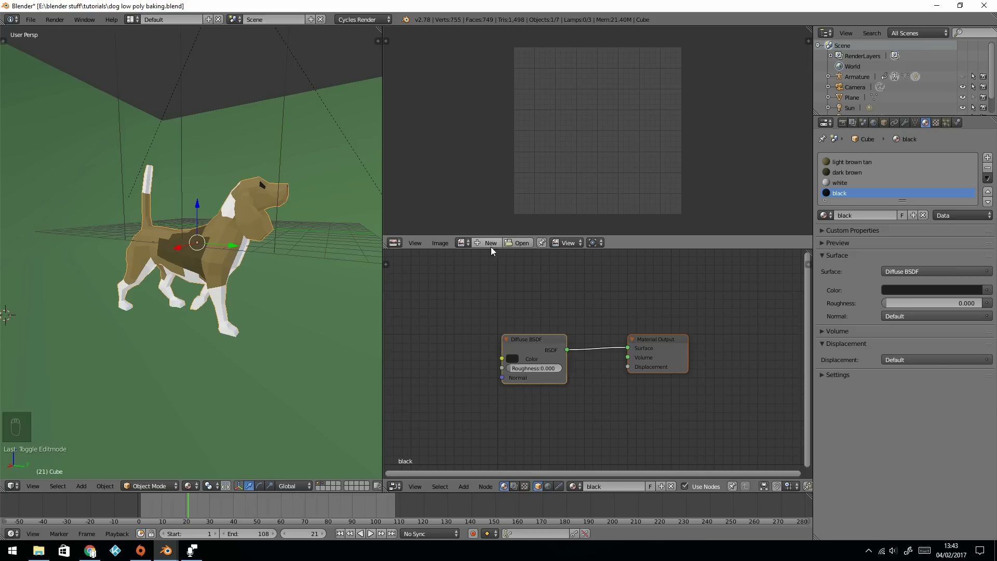
{"action": "left_click", "coordinate": [485, 242]}
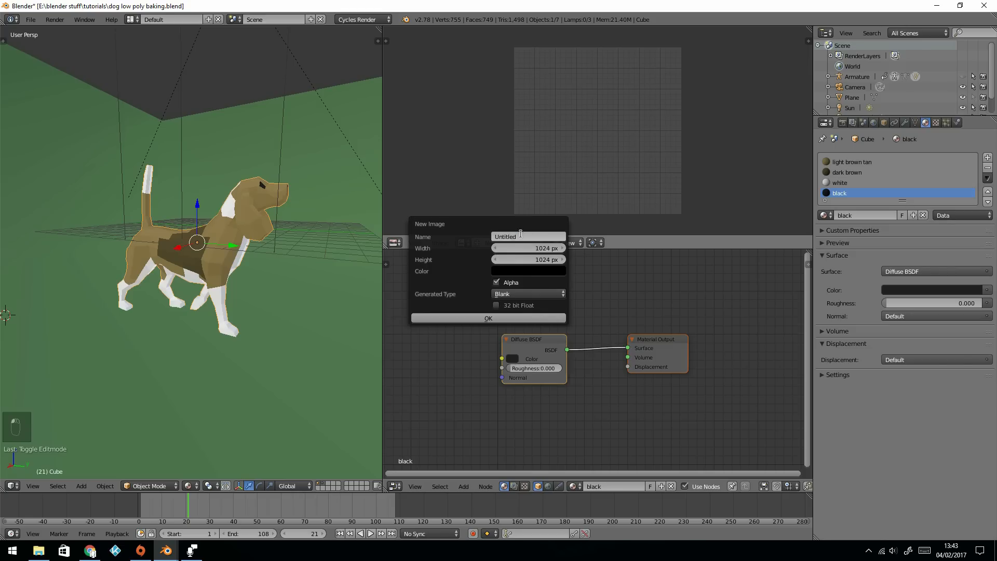
{"action": "type", "text": "bake test"}
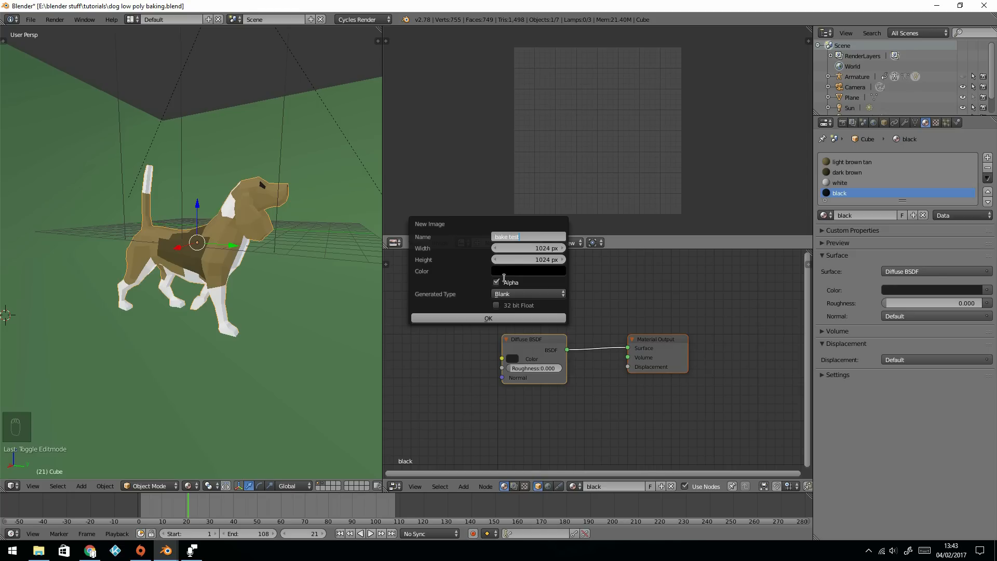
{"action": "left_click", "coordinate": [487, 318]}
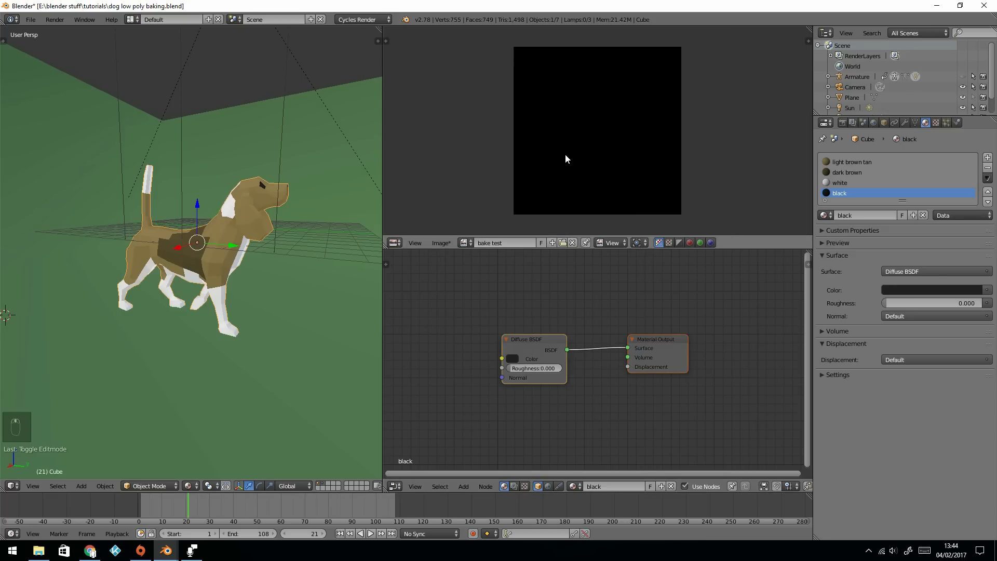
{"action": "mouse_move", "coordinate": [518, 214]}
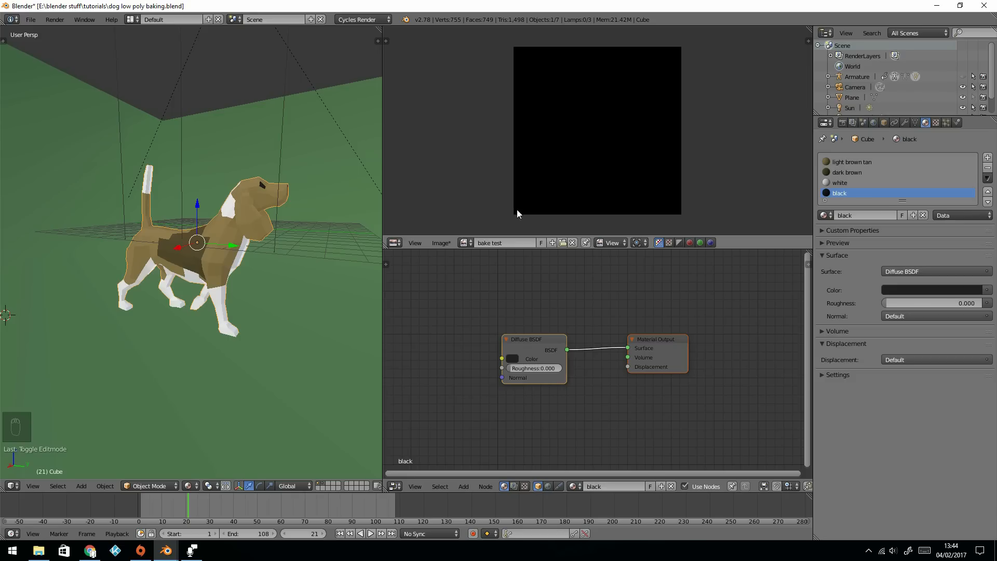
{"action": "mouse_move", "coordinate": [132, 227]}
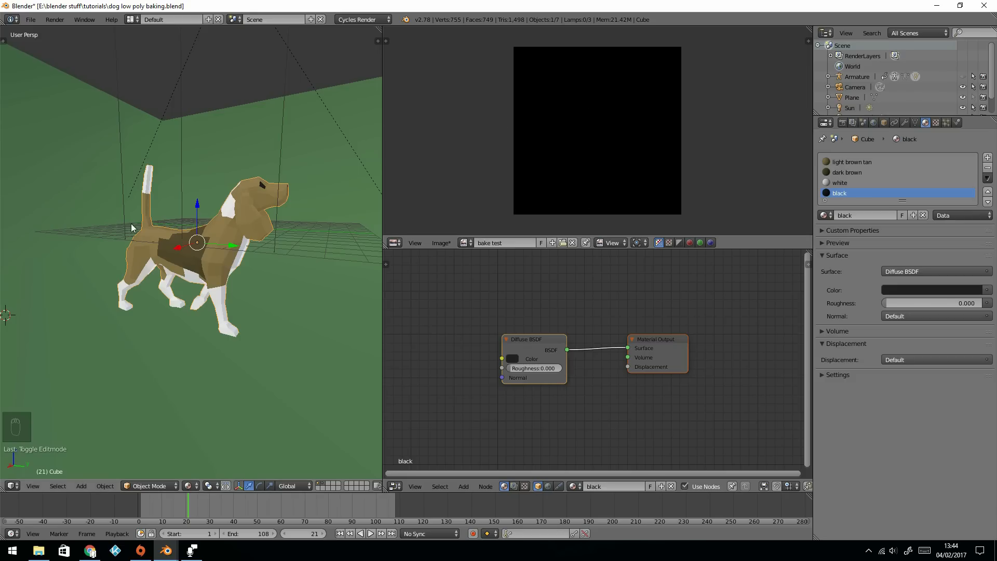
{"action": "mouse_move", "coordinate": [357, 235]}
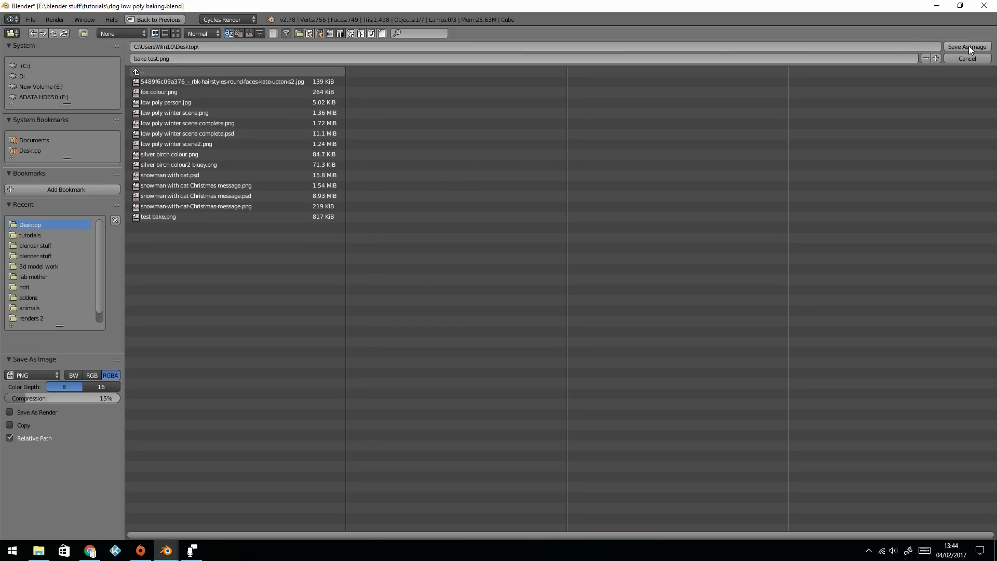
- Save the image as 'bake test.png' in PNG format on the Desktop
{"action": "left_click", "coordinate": [968, 47]}
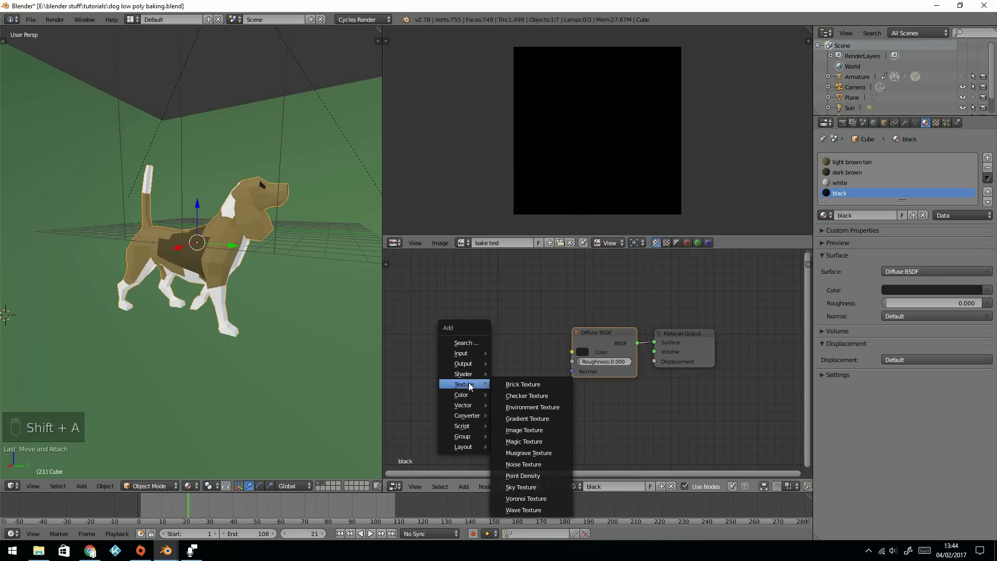
- Add an Image Texture node holding 'bake test' to the black material, beside the diffuse node
{"action": "left_click", "coordinate": [524, 430]}
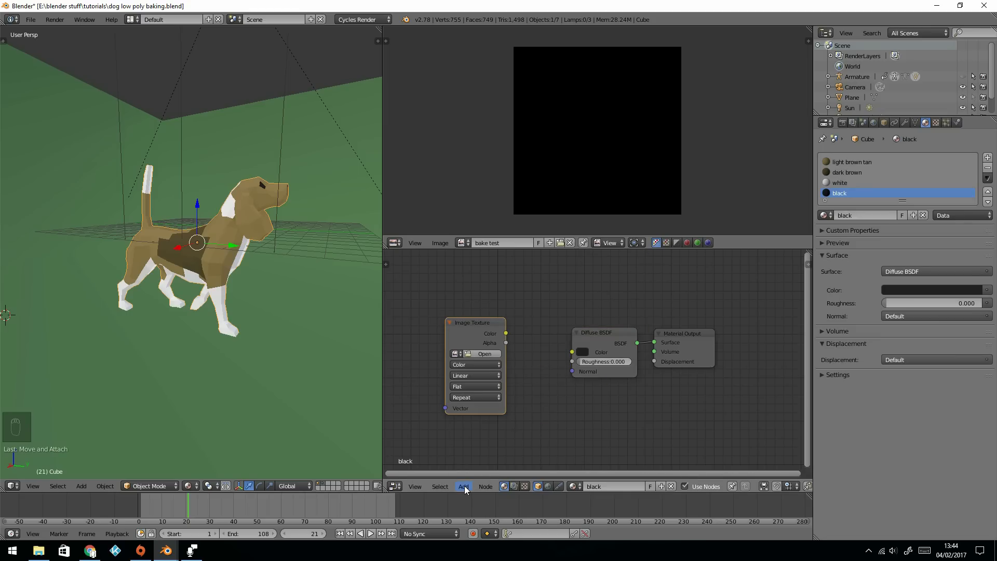
{"action": "left_click", "coordinate": [463, 486]}
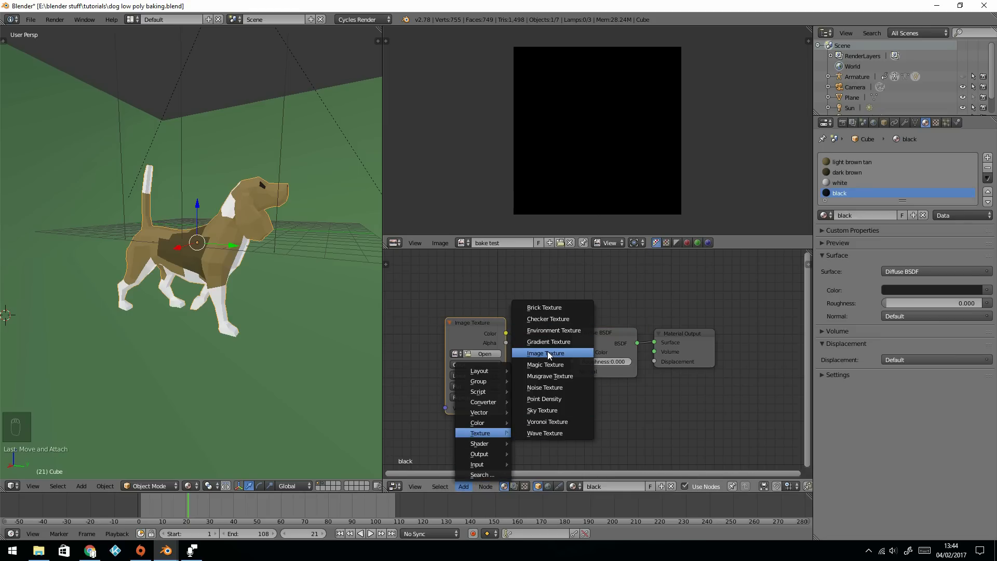
{"action": "left_click", "coordinate": [545, 352]}
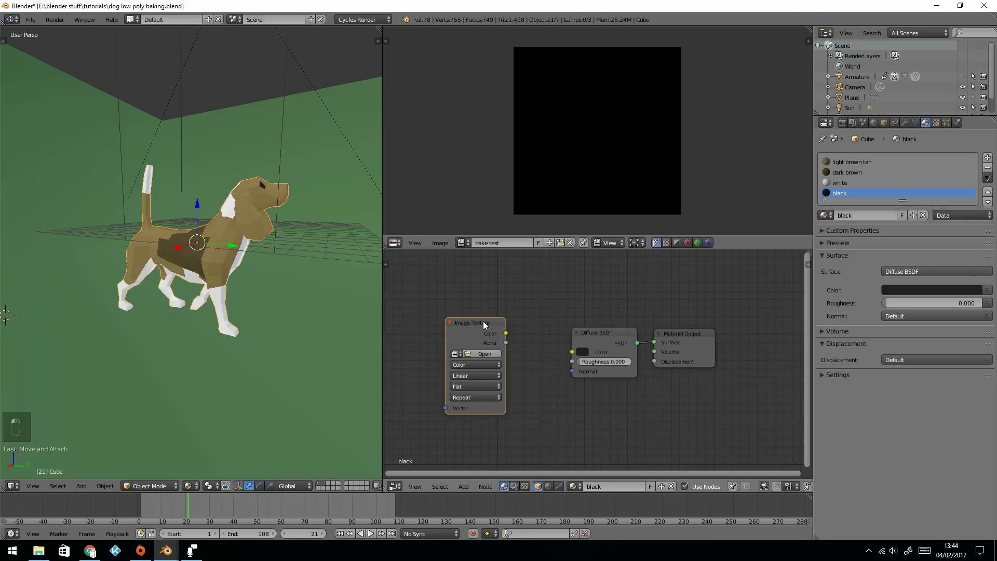
{"action": "left_click_drag", "start_coordinate": [472, 322], "coordinate": [500, 312]}
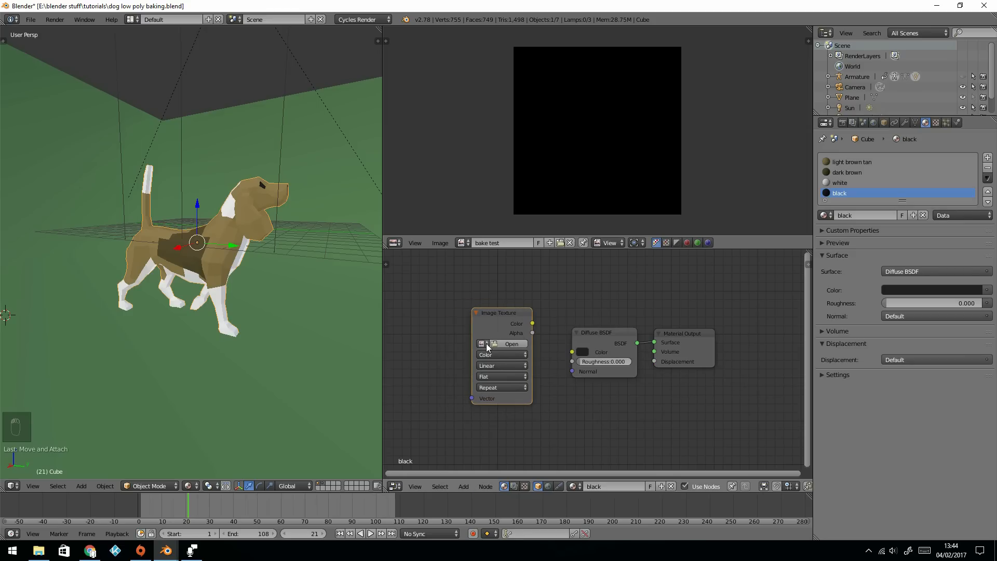
{"action": "left_click", "coordinate": [482, 344]}
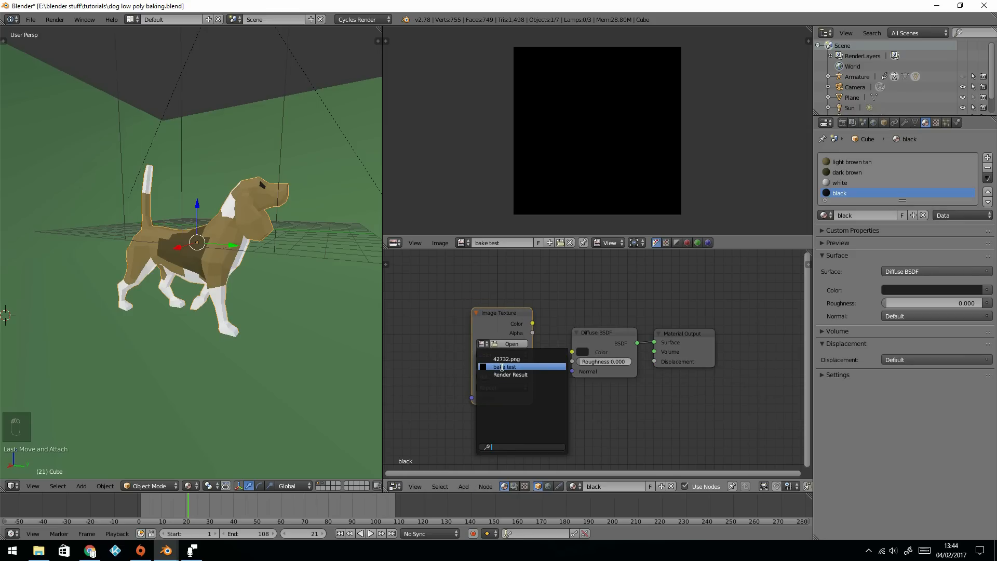
{"action": "left_click", "coordinate": [504, 366]}
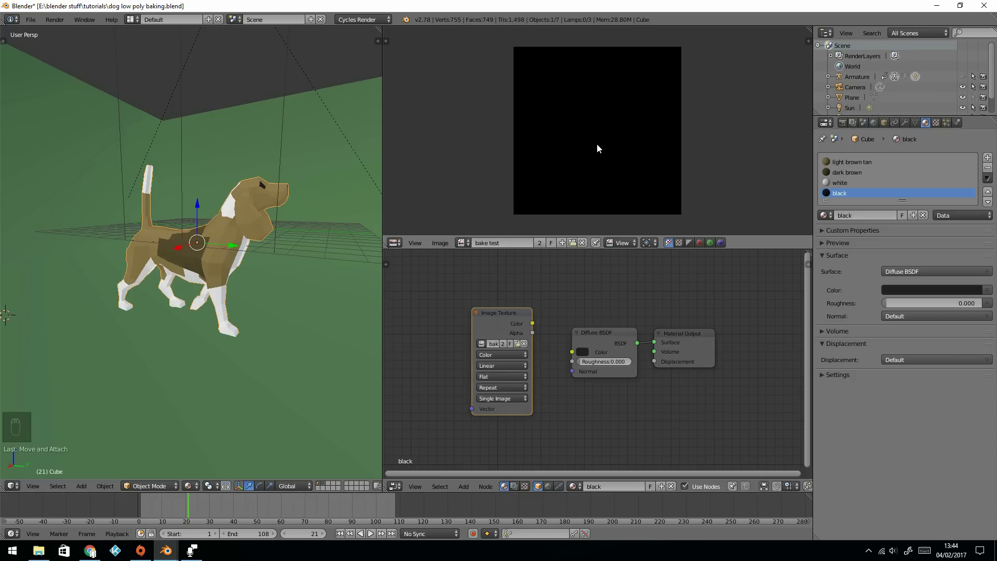
{"action": "left_click_drag", "start_coordinate": [500, 312], "coordinate": [489, 314]}
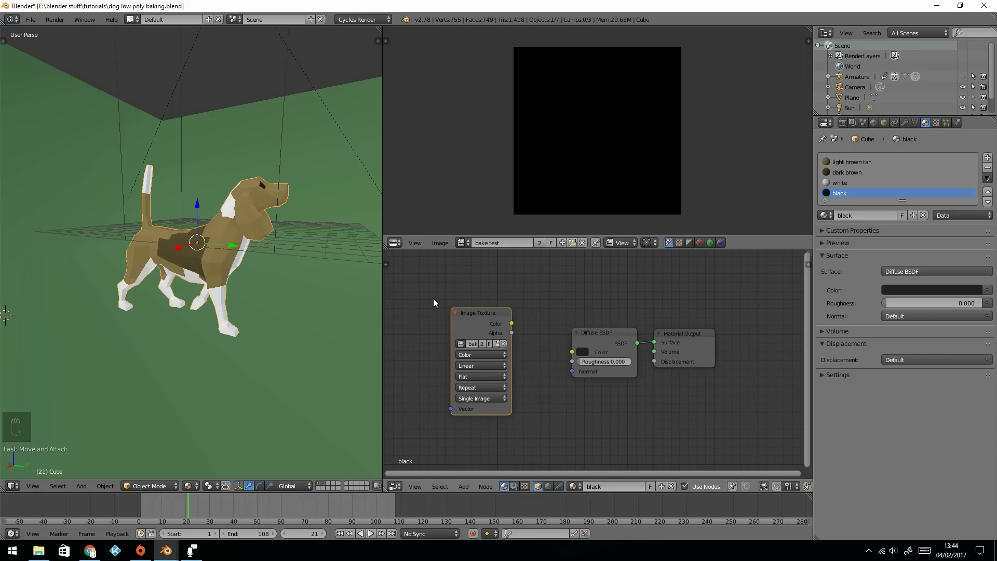
{"action": "mouse_move", "coordinate": [507, 318]}
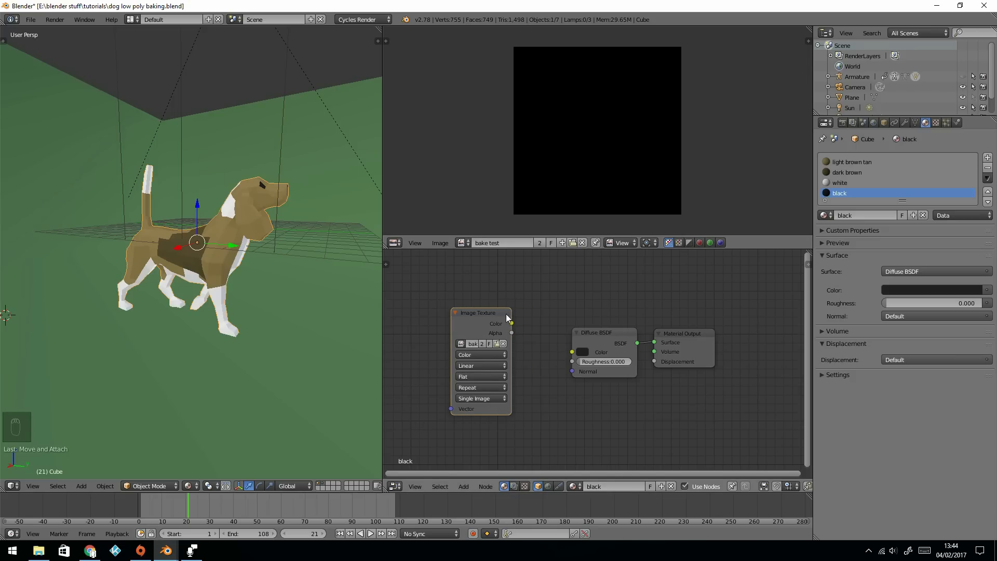
{"action": "left_click_drag", "start_coordinate": [480, 312], "coordinate": [499, 315]}
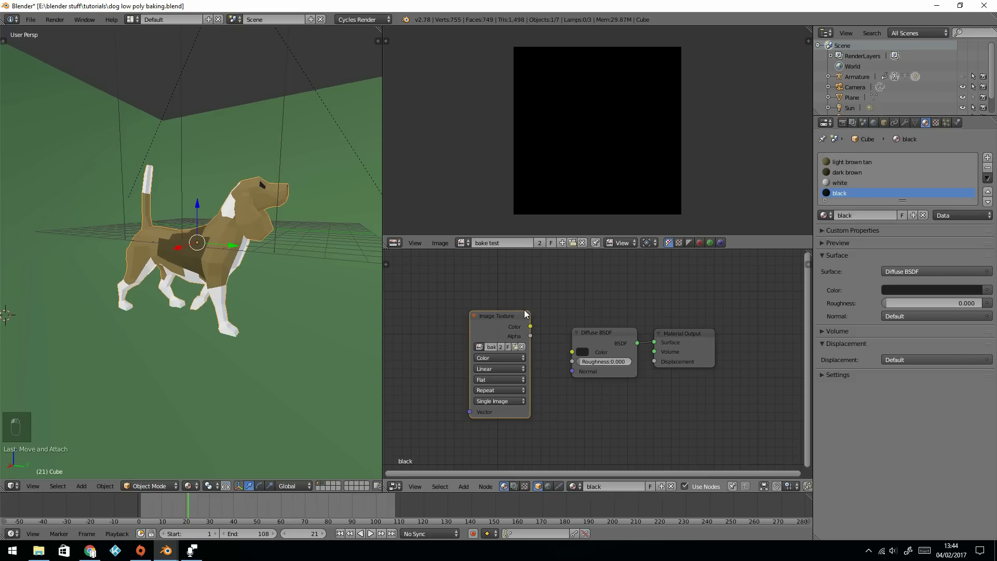
{"action": "mouse_move", "coordinate": [533, 302]}
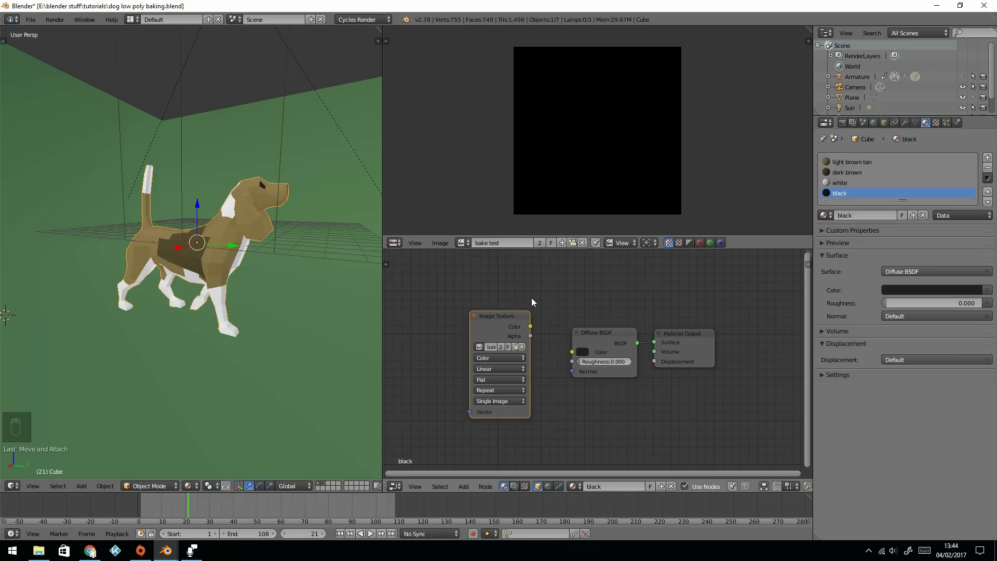
{"action": "mouse_move", "coordinate": [561, 302]}
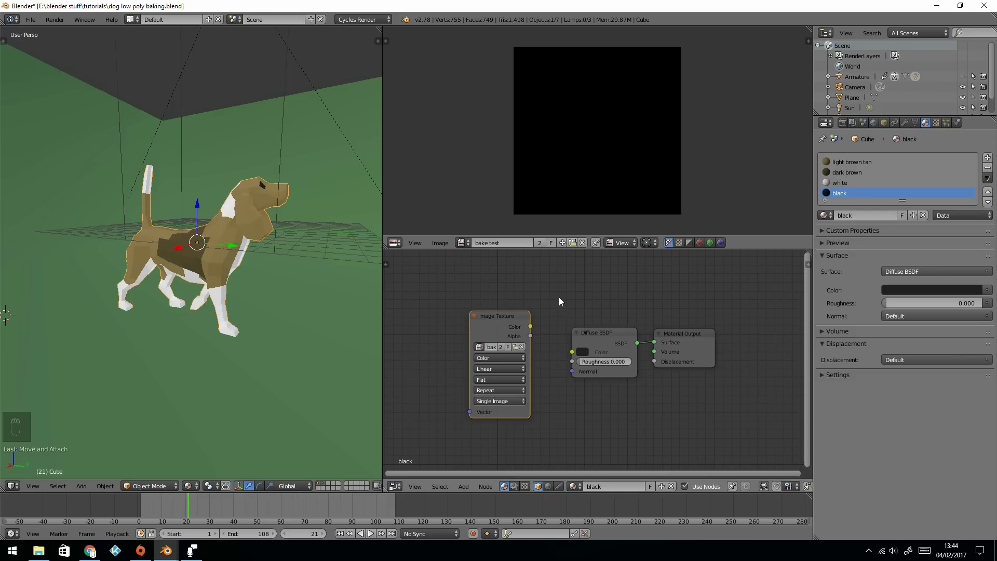
{"action": "mouse_move", "coordinate": [850, 164]}
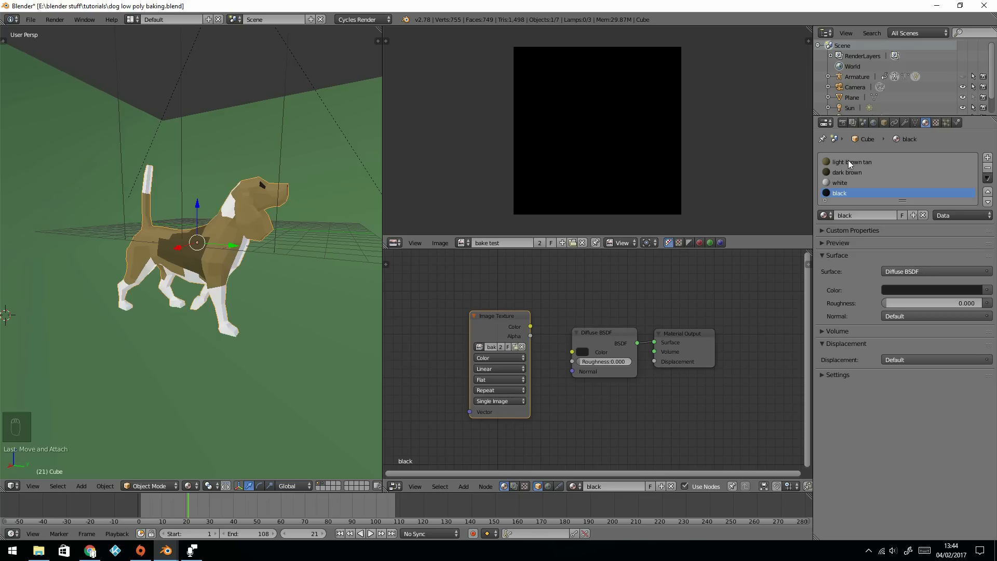
{"action": "mouse_move", "coordinate": [847, 179]}
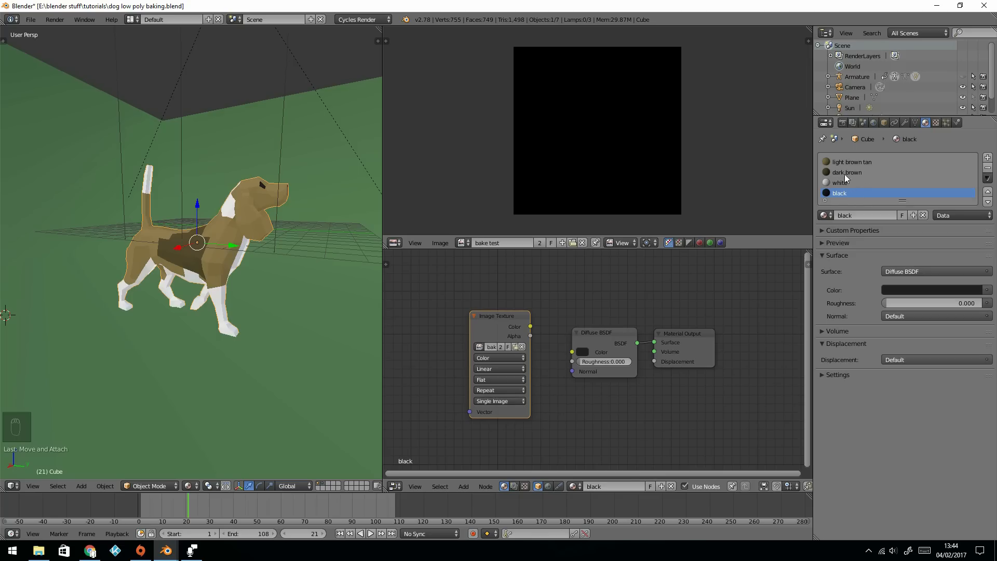
{"action": "mouse_move", "coordinate": [248, 231]}
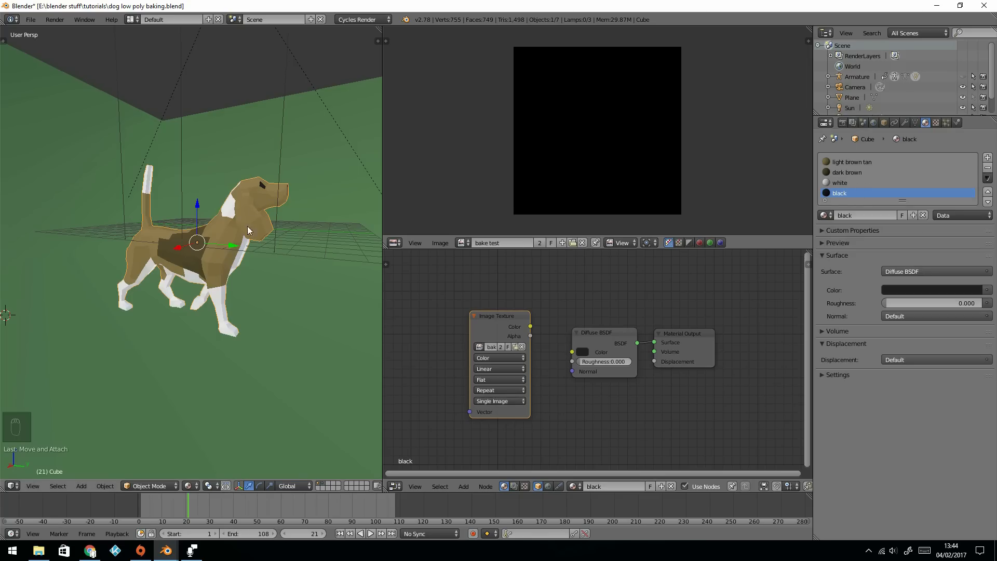
{"action": "mouse_move", "coordinate": [503, 333]}
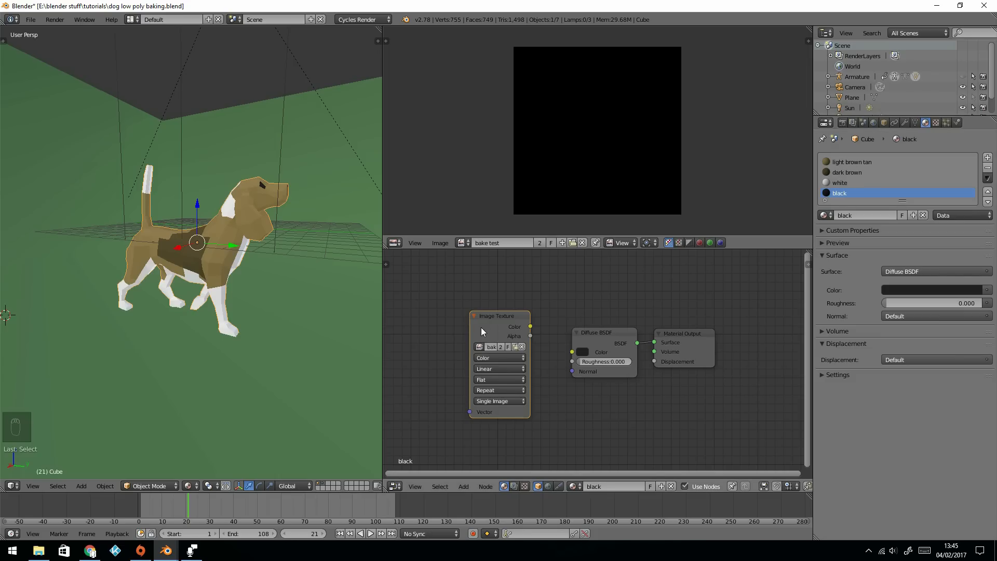
- Copy the image texture node into the dark brown material and check the tan and white materials
{"action": "key", "text": "ctrl+c"}
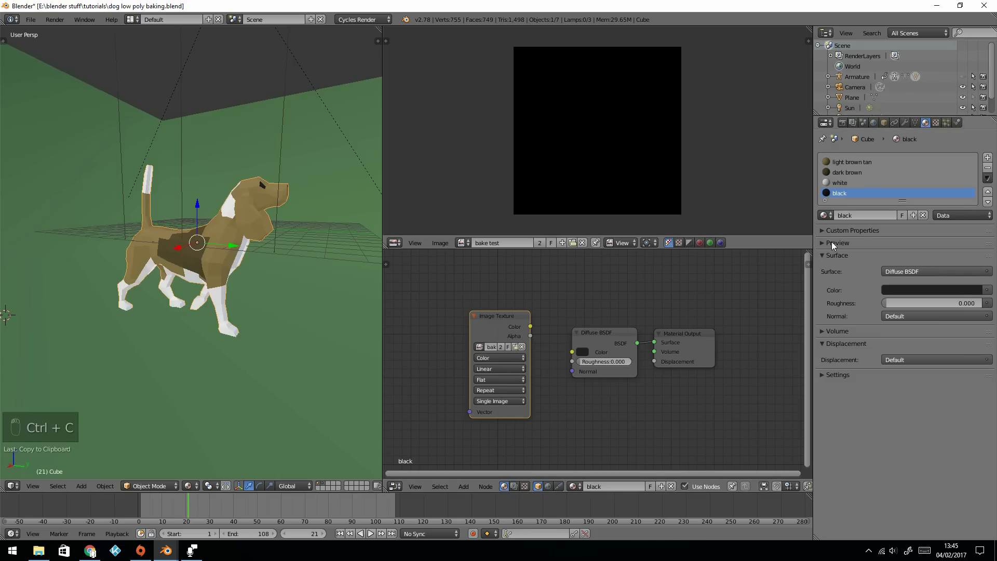
{"action": "left_click", "coordinate": [847, 172]}
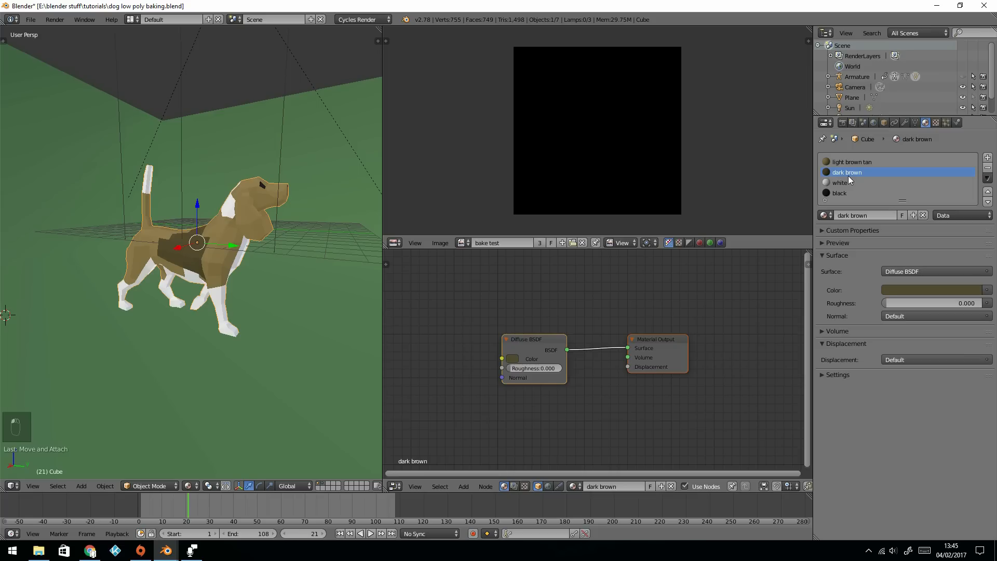
{"action": "key", "text": "ctrl+v"}
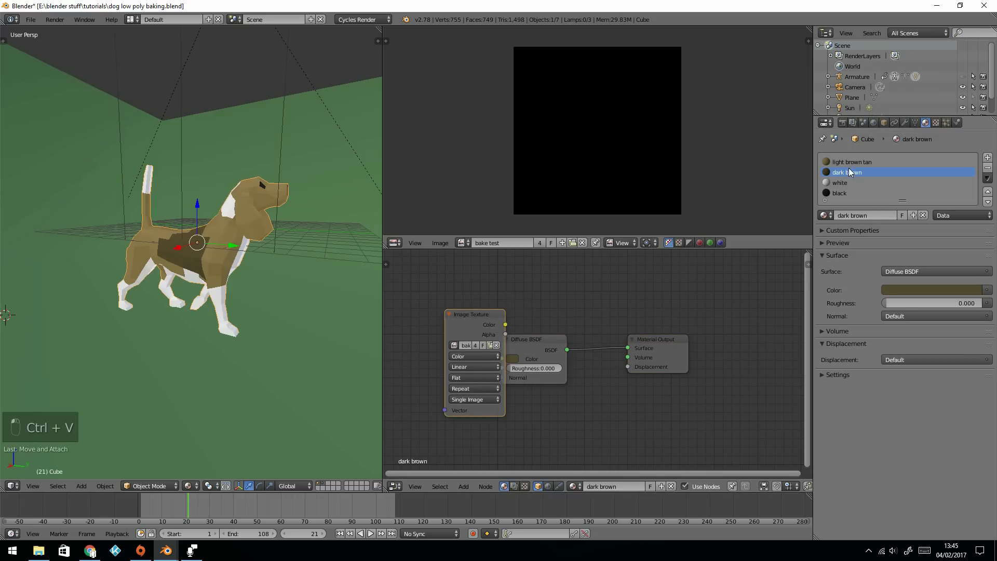
{"action": "left_click", "coordinate": [851, 161]}
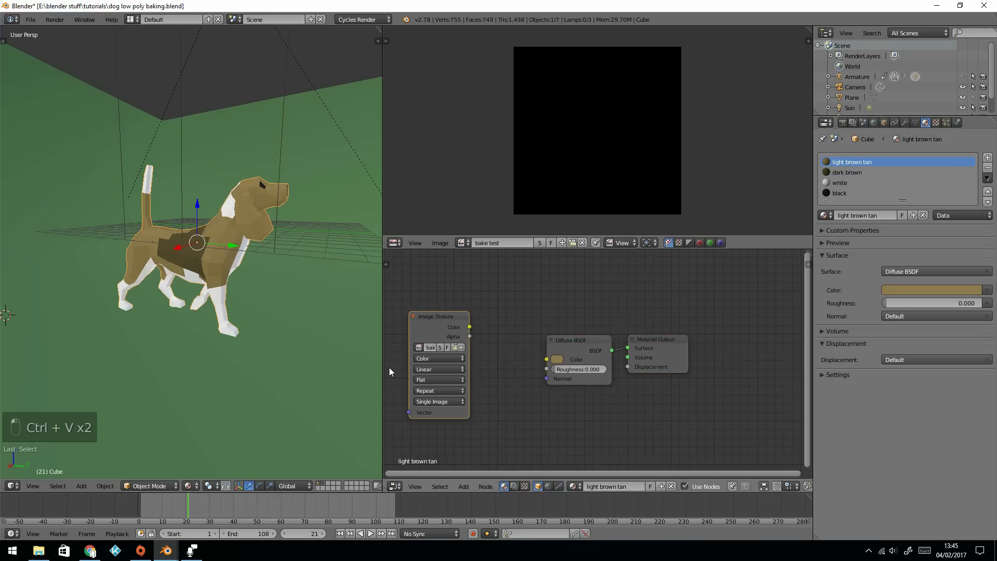
{"action": "left_click", "coordinate": [839, 183]}
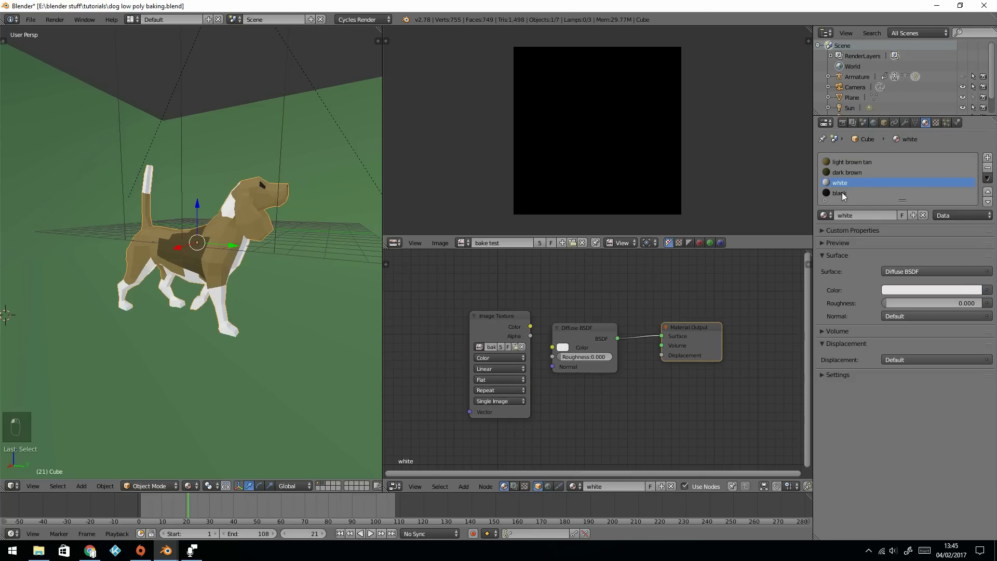
{"action": "left_click", "coordinate": [840, 193]}
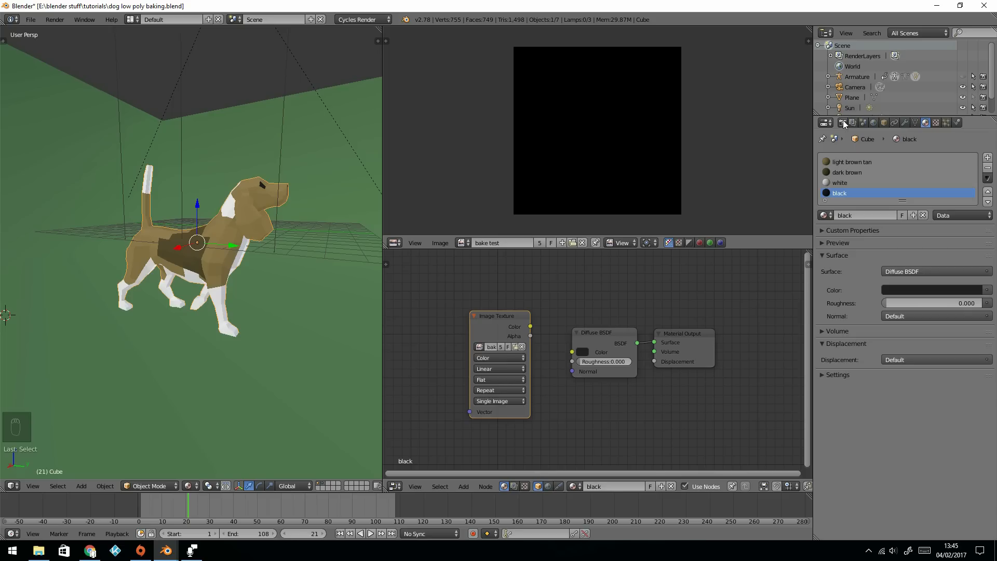
- In Render properties, expand the Bake panel and set render samples to 200
{"action": "left_click", "coordinate": [841, 123]}
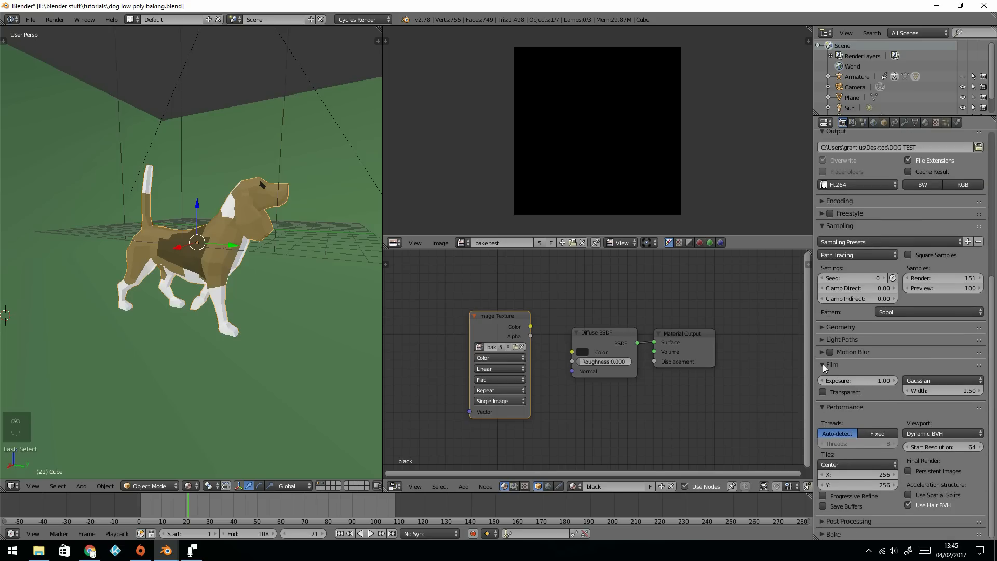
{"action": "left_click", "coordinate": [823, 364]}
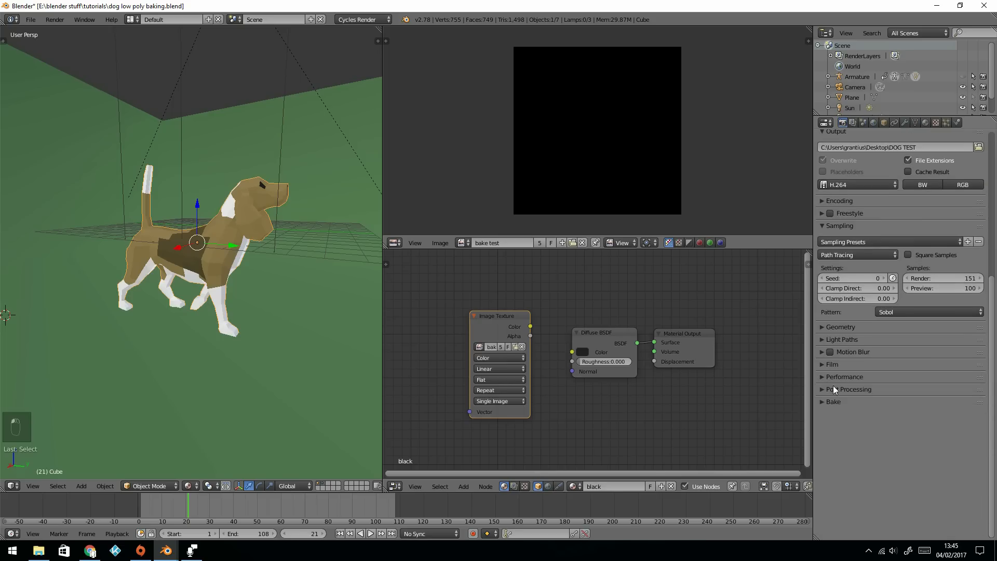
{"action": "left_click", "coordinate": [826, 402]}
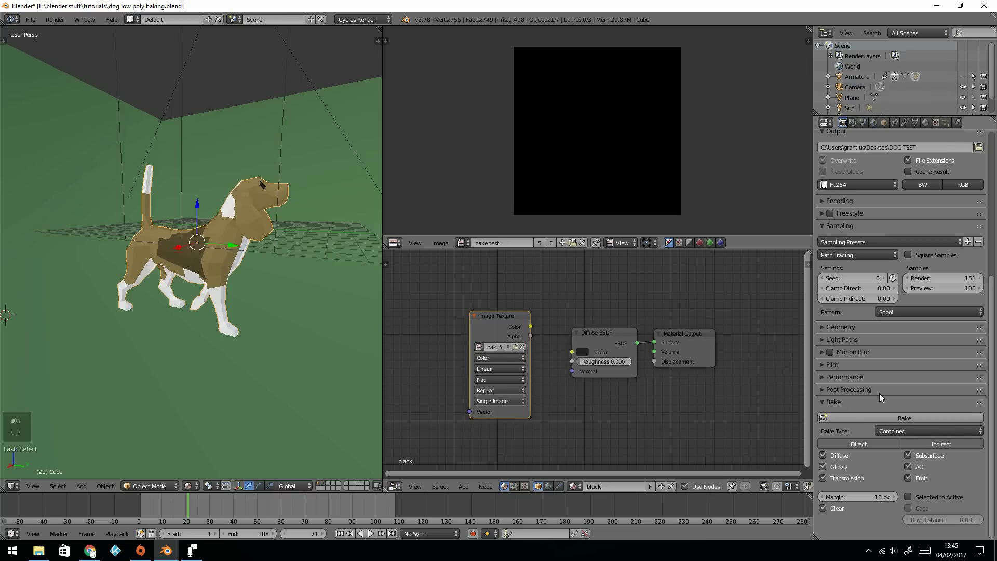
{"action": "mouse_move", "coordinate": [827, 141]}
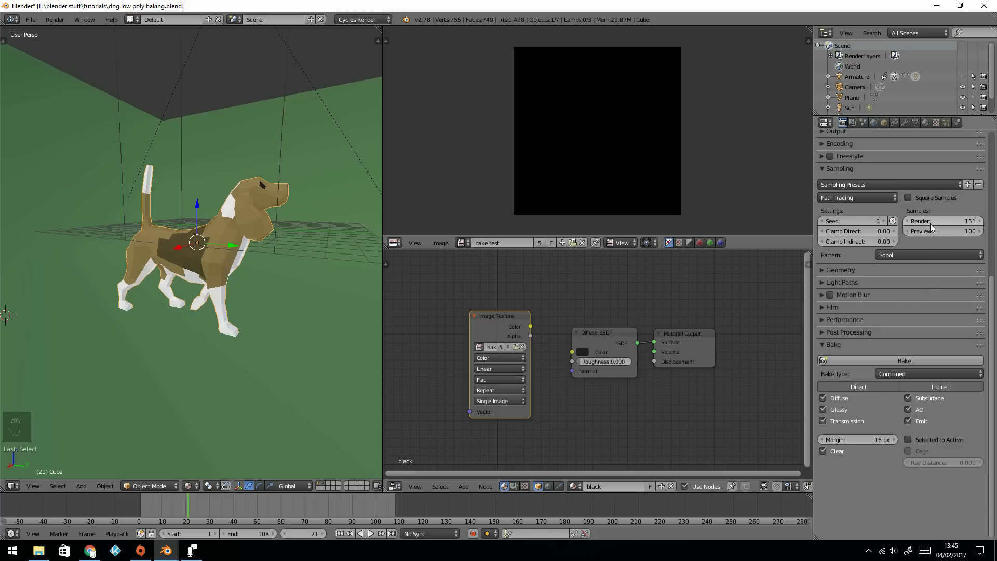
{"action": "mouse_move", "coordinate": [941, 221]}
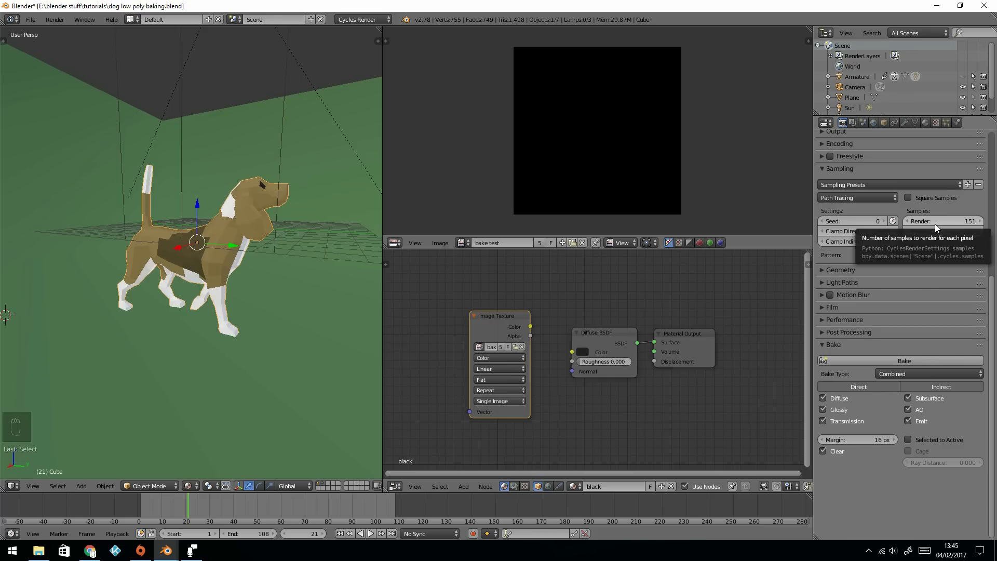
{"action": "left_click", "coordinate": [941, 221]}
{"action": "type", "text": "200"}
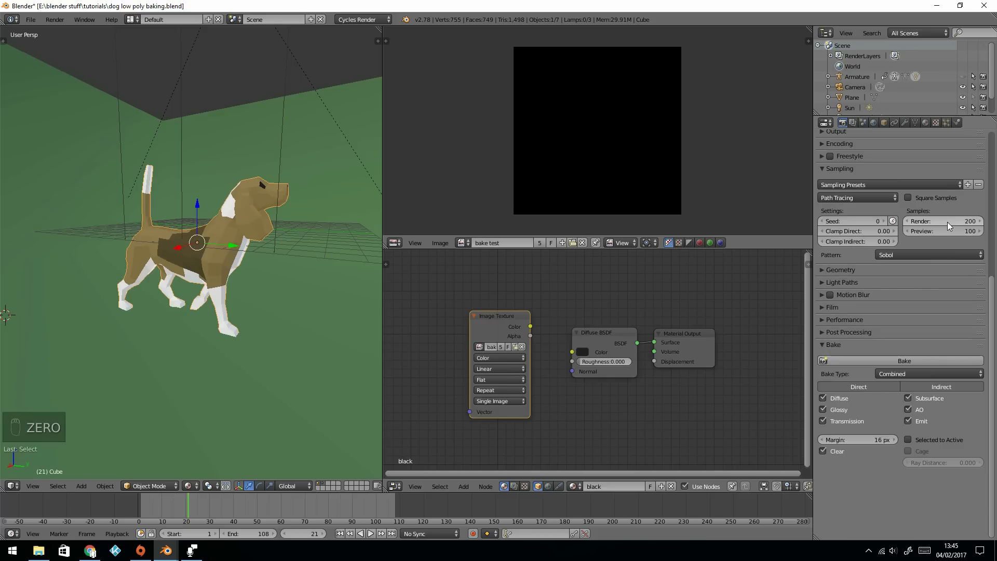
{"action": "mouse_move", "coordinate": [975, 404]}
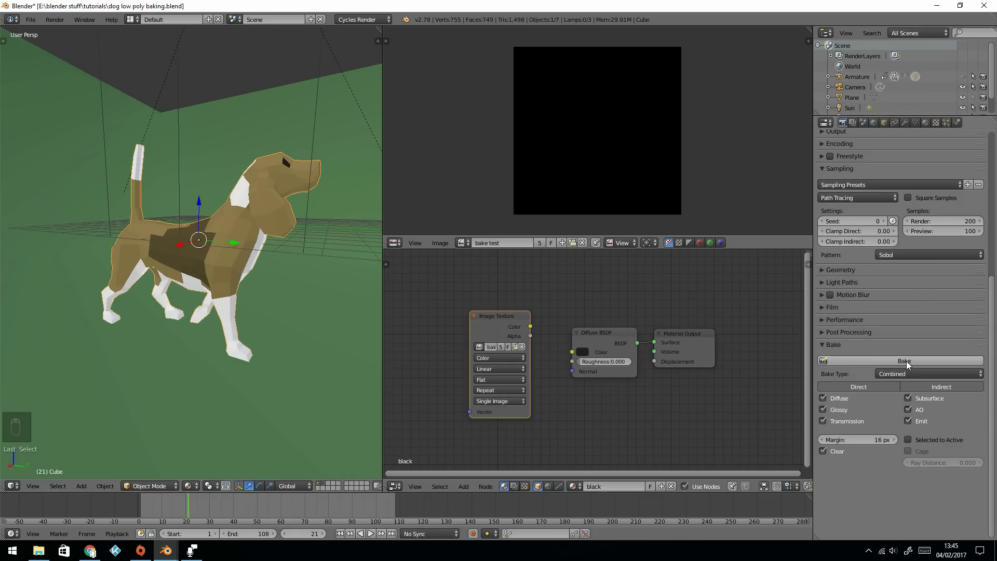
- Keep Combined as the bake type and run the bake into 'bake test'
{"action": "left_click", "coordinate": [929, 374]}
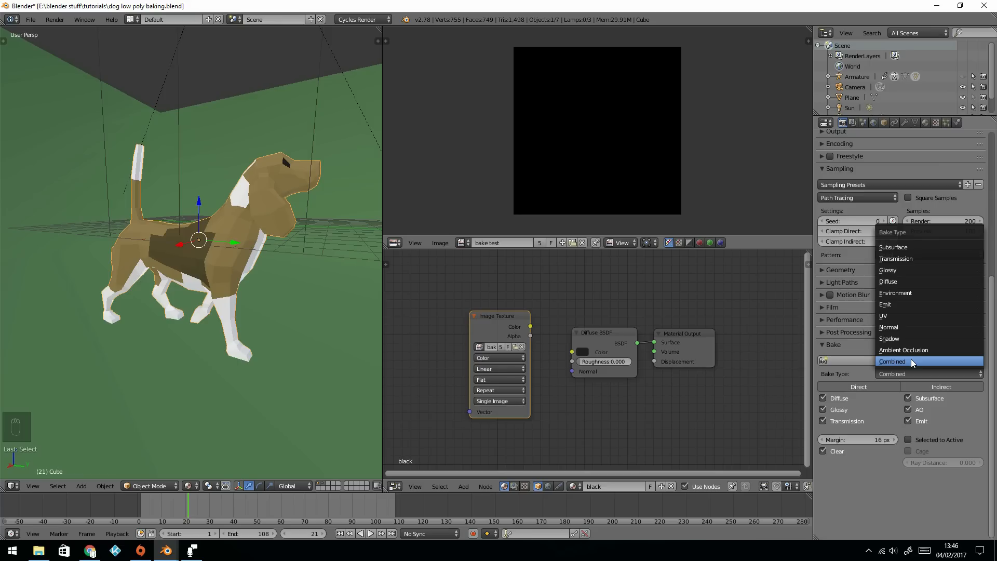
{"action": "left_click", "coordinate": [911, 362]}
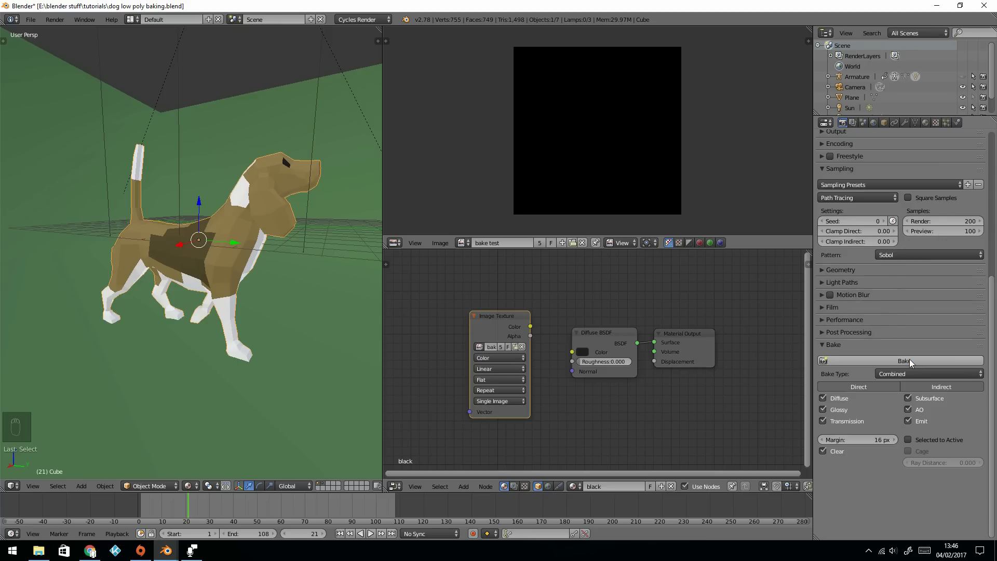
{"action": "mouse_move", "coordinate": [846, 448]}
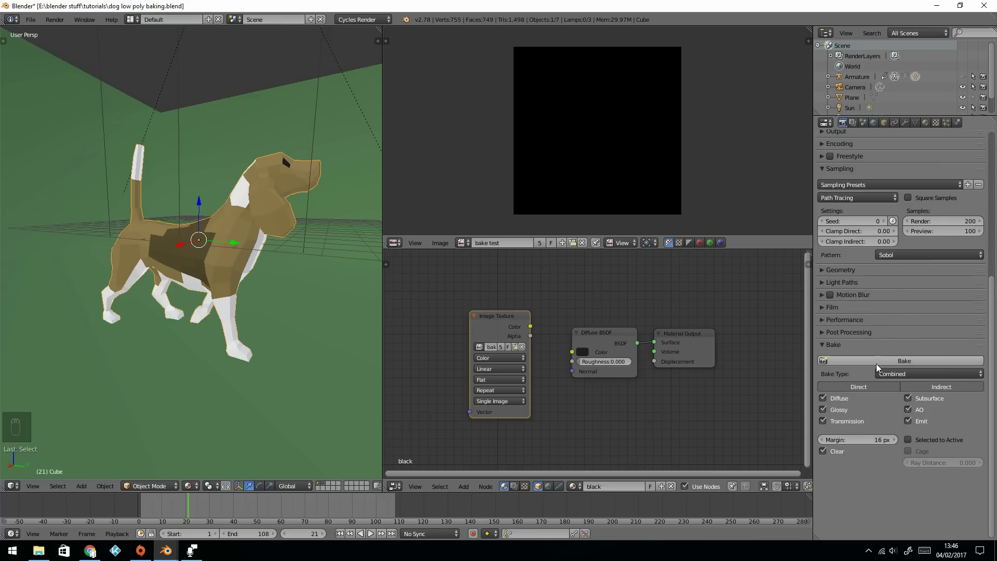
{"action": "mouse_move", "coordinate": [878, 364]}
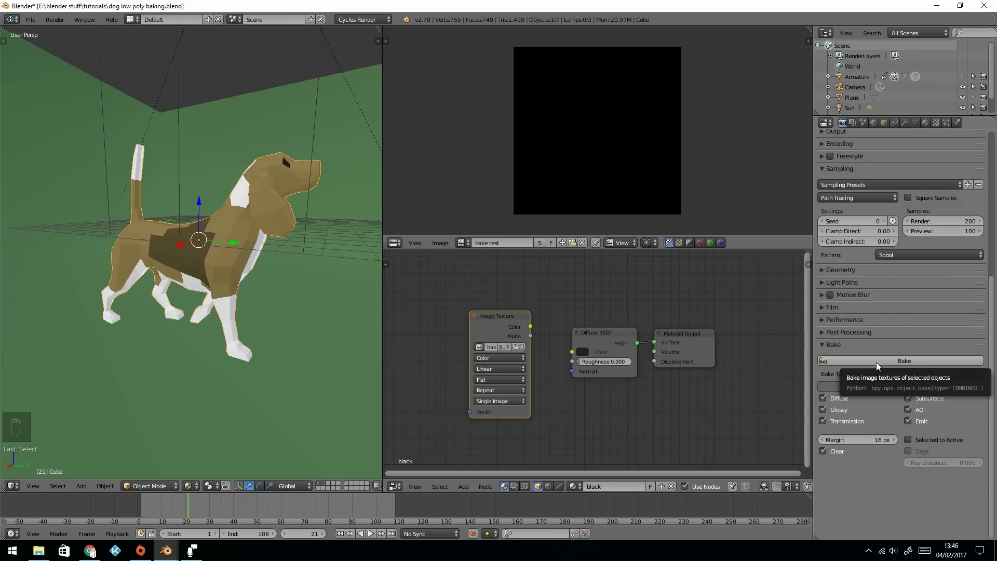
{"action": "left_click", "coordinate": [904, 360]}
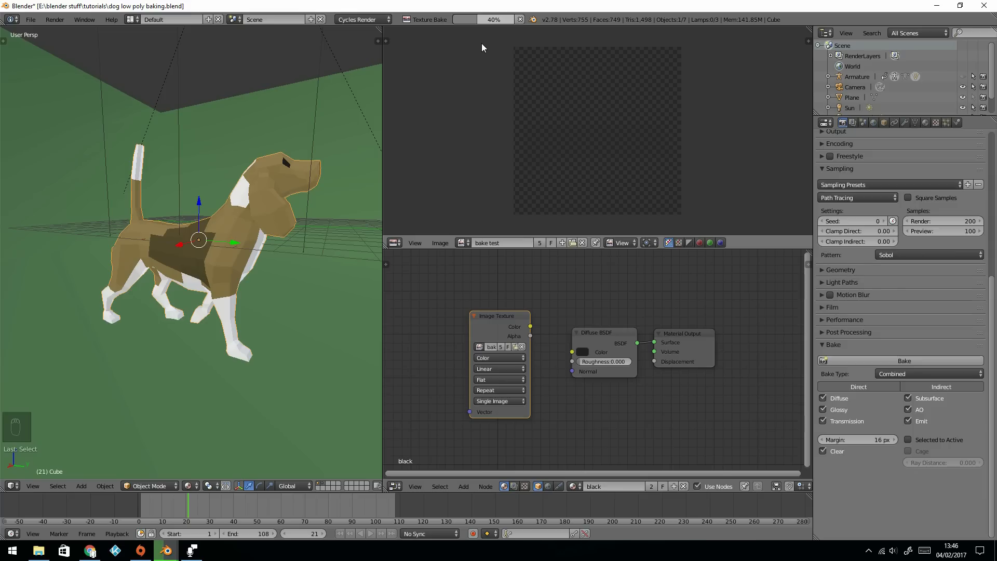
{"action": "left_click", "coordinate": [905, 361]}
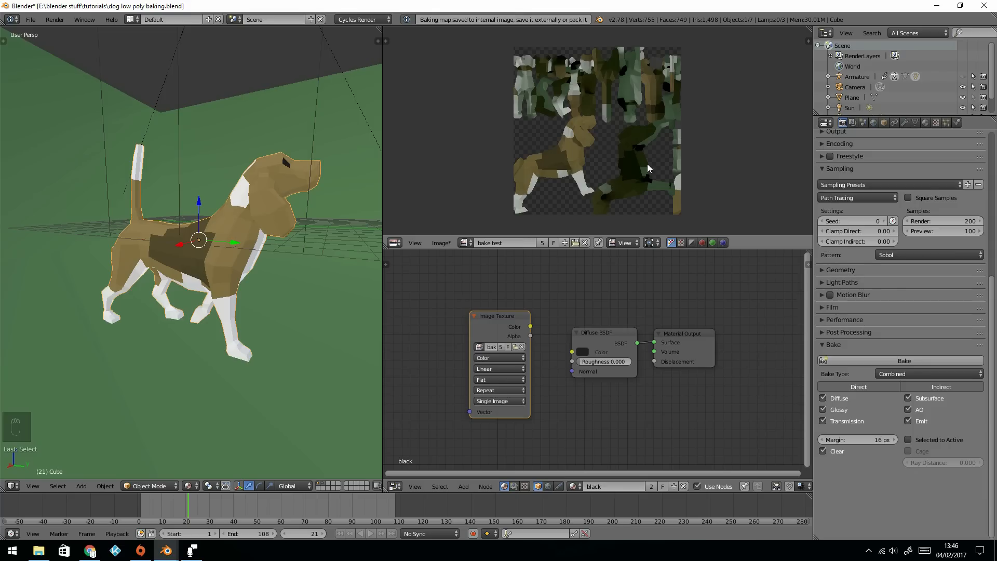
{"action": "mouse_move", "coordinate": [266, 222]}
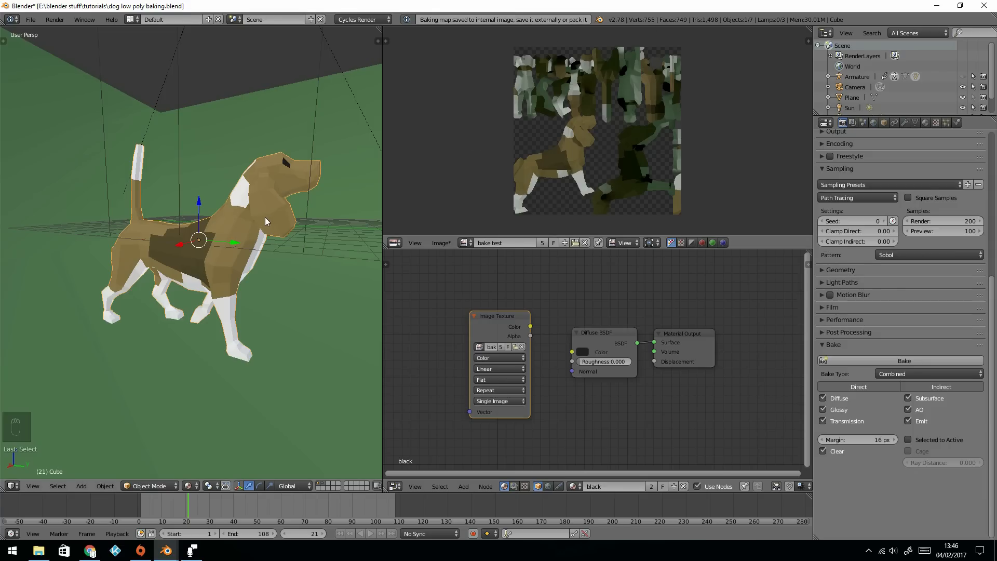
- Toggle Edit Mode to compare UVs with the bake, then drag the texture node left
{"action": "key", "text": "Tab"}
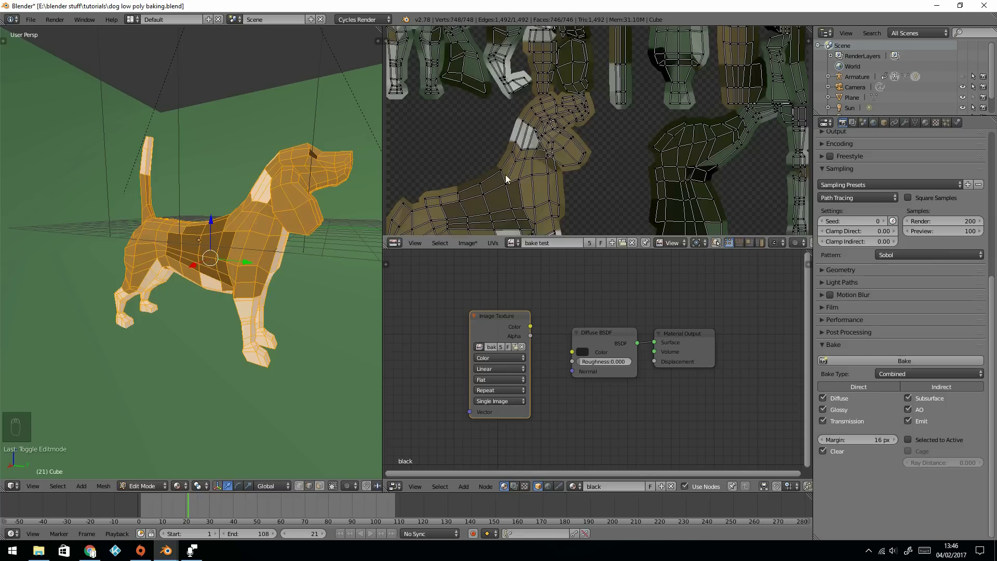
{"action": "key", "text": "Tab"}
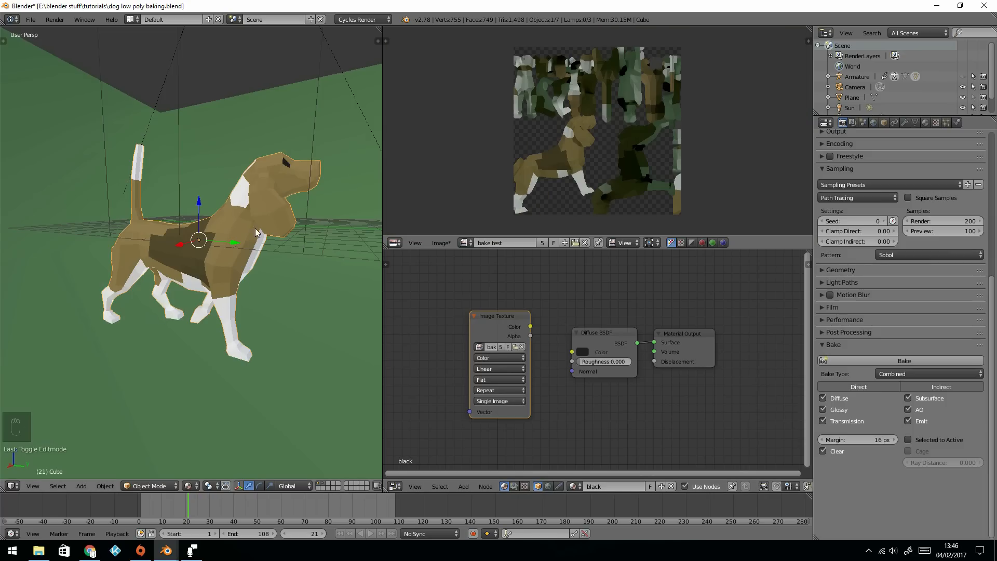
{"action": "left_click_drag", "start_coordinate": [499, 316], "coordinate": [461, 313]}
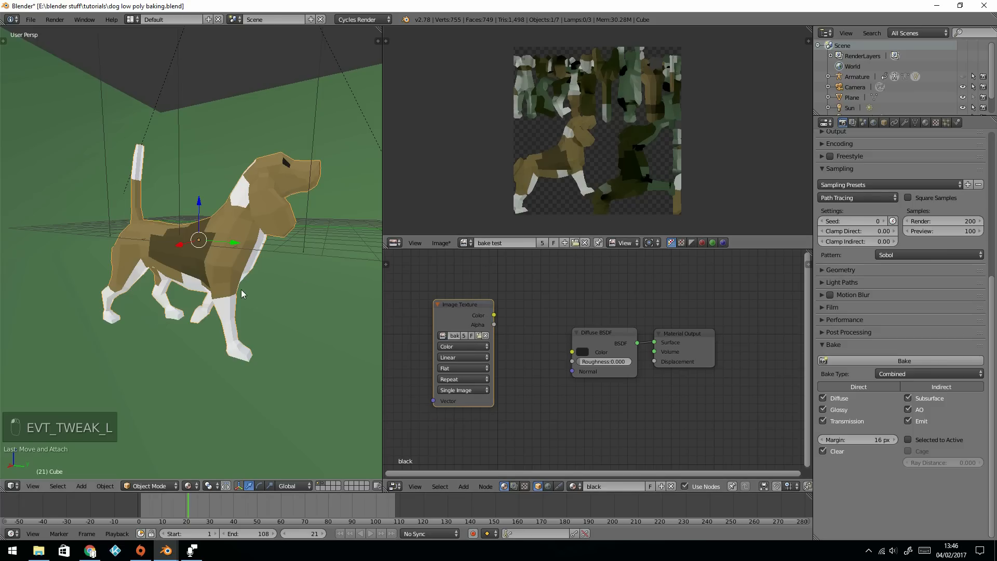
{"action": "mouse_move", "coordinate": [220, 261]}
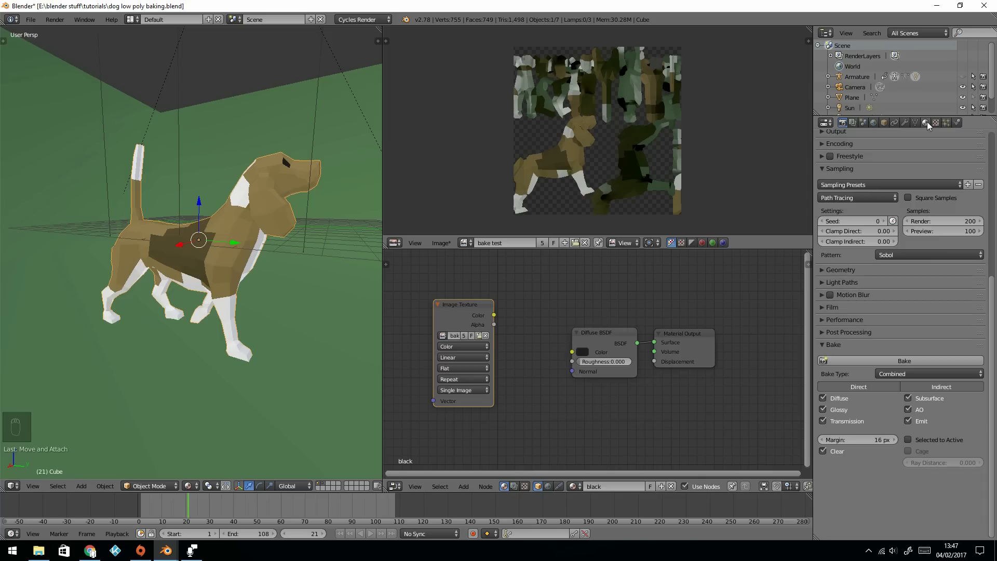
- Remove the dog's material slots and add a new material with a 'bake test' Image Texture node
{"action": "left_click", "coordinate": [925, 122]}
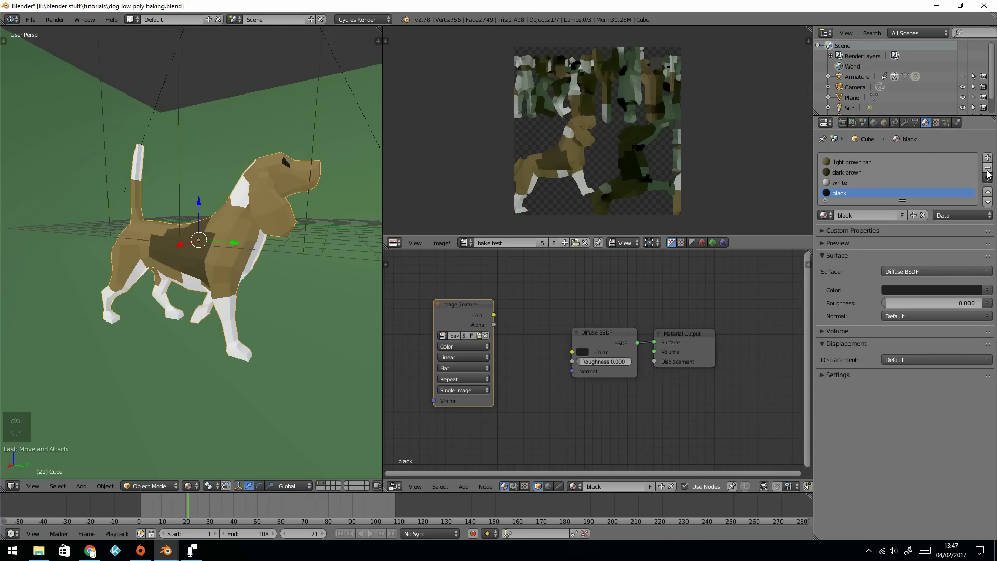
{"action": "left_click", "coordinate": [987, 167]}
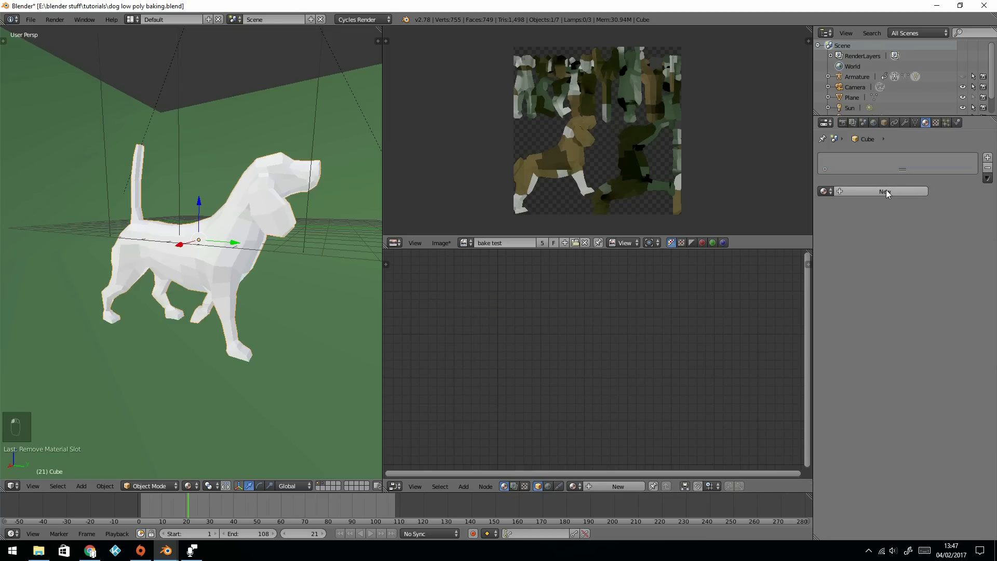
{"action": "left_click", "coordinate": [886, 192]}
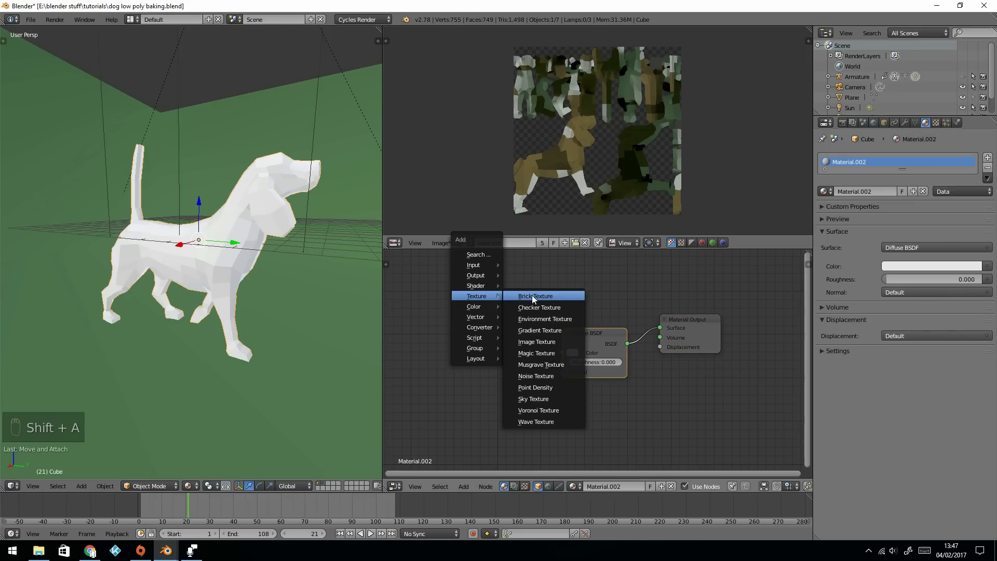
{"action": "left_click", "coordinate": [537, 342]}
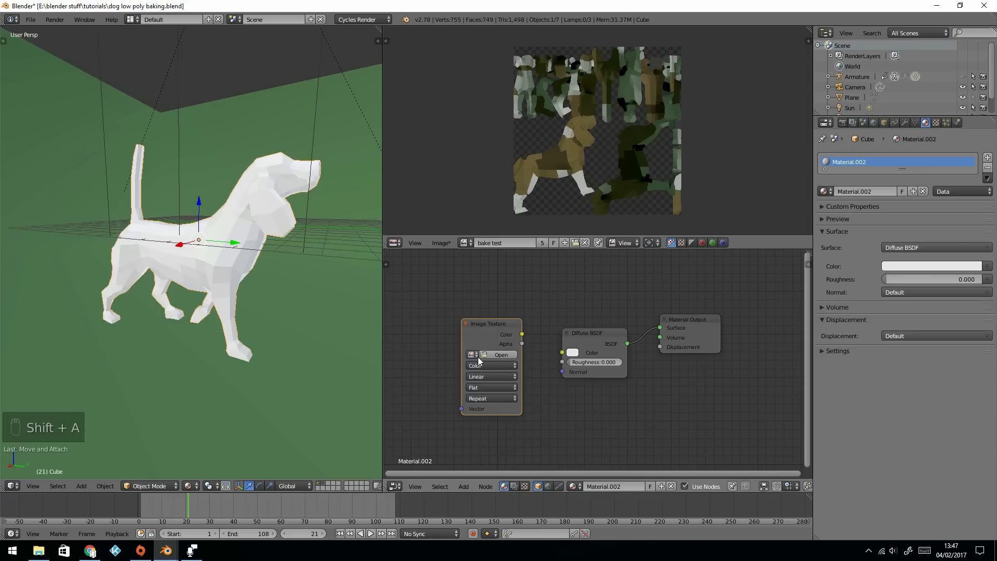
{"action": "left_click", "coordinate": [501, 354]}
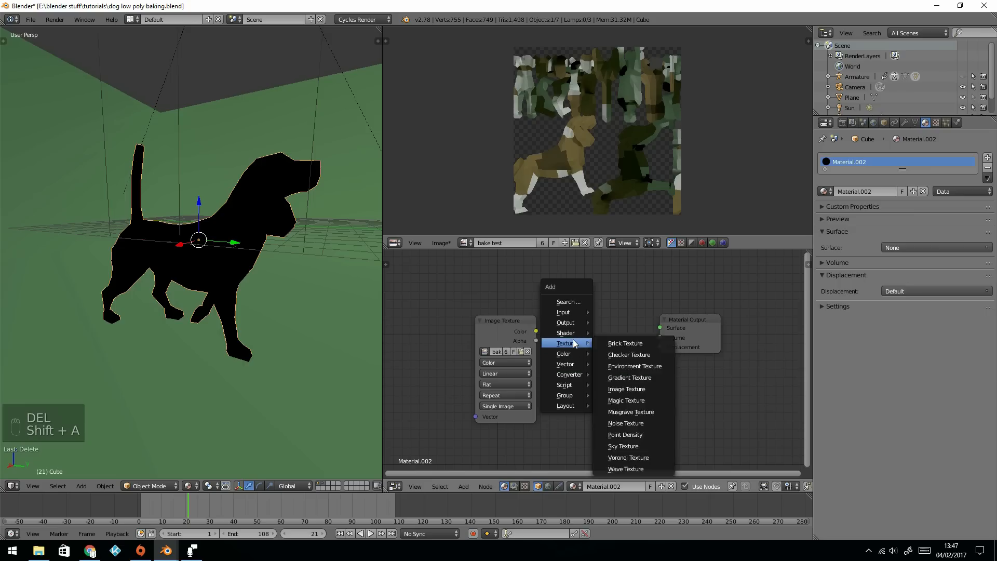
{"action": "mouse_move", "coordinate": [565, 332]}
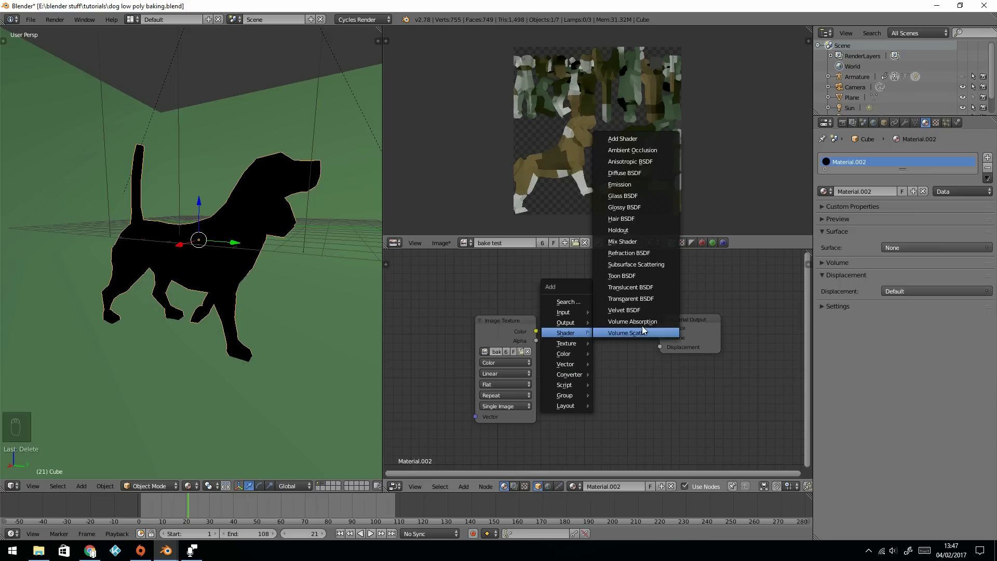
{"action": "mouse_move", "coordinate": [623, 195]}
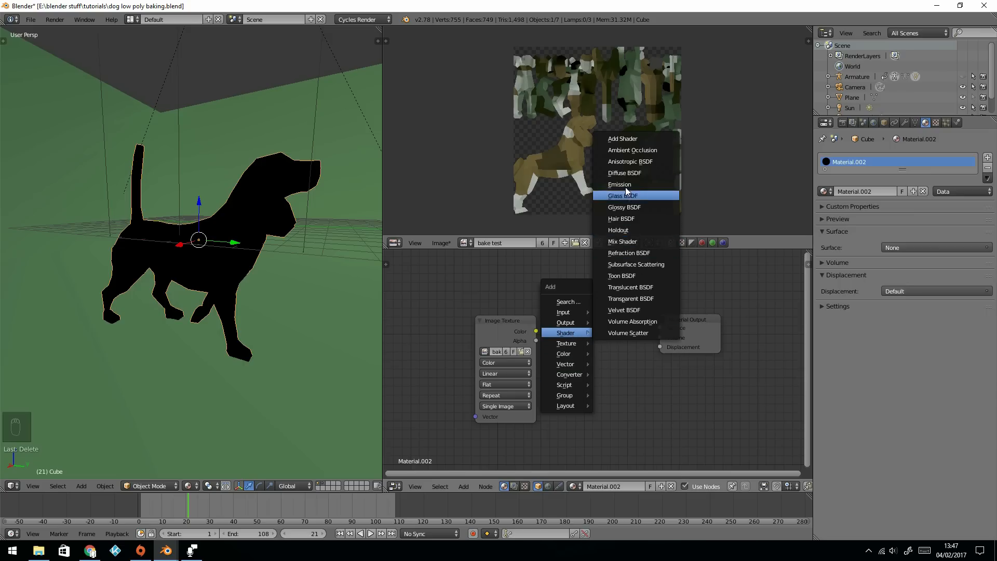
- Feed the 'bake test' image through an Emission shader and save it as PNG
{"action": "left_click", "coordinate": [619, 185]}
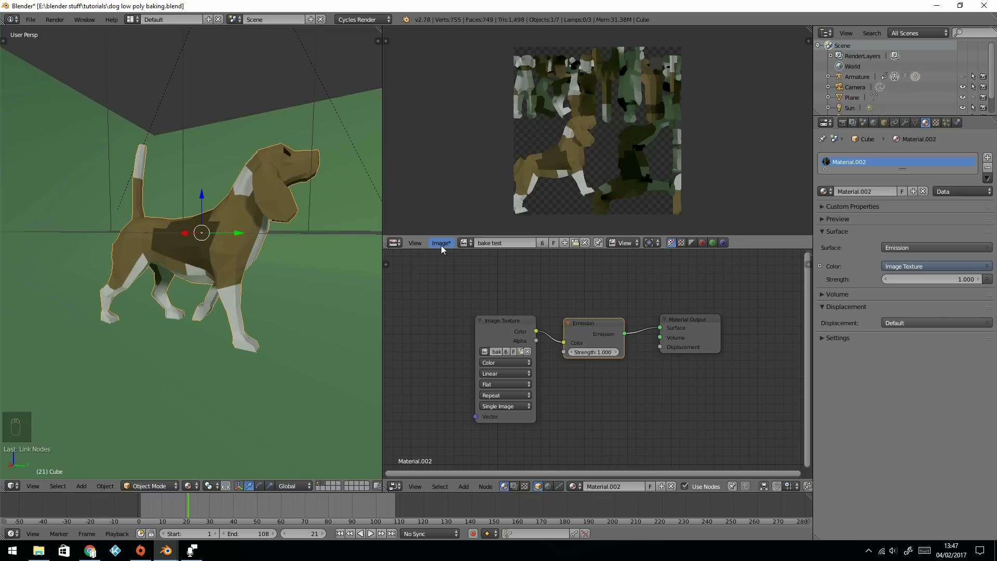
{"action": "left_click", "coordinate": [441, 243]}
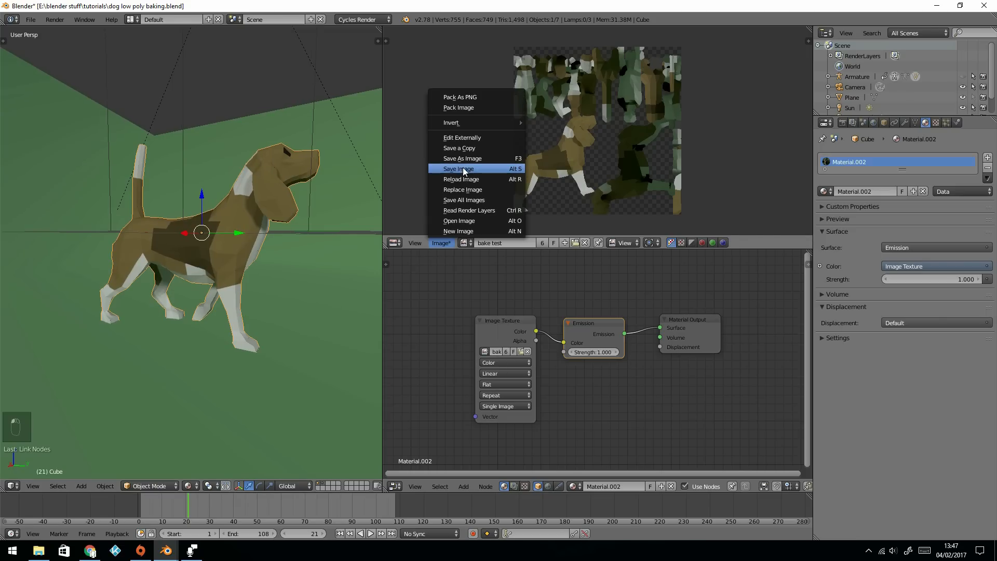
{"action": "left_click", "coordinate": [458, 168]}
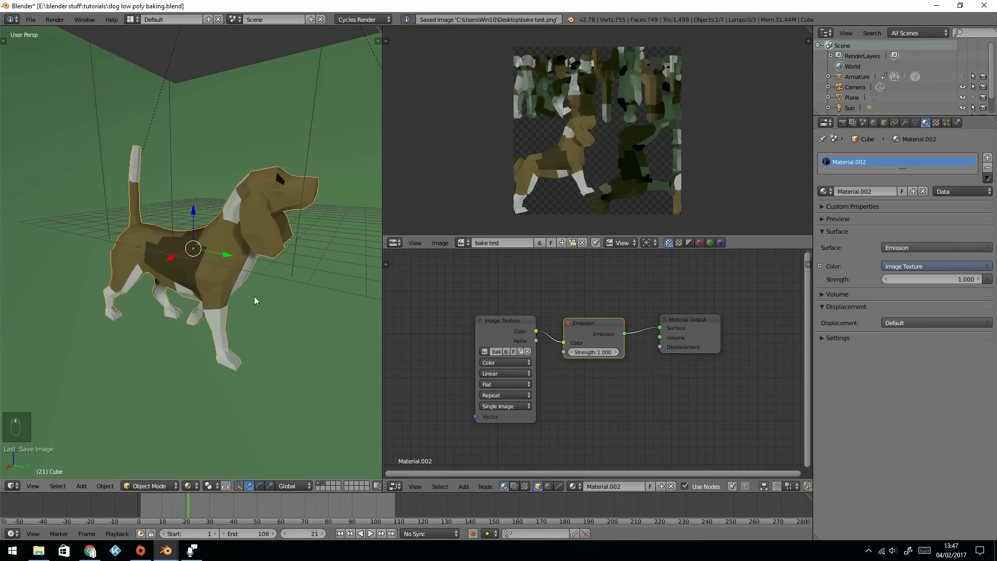